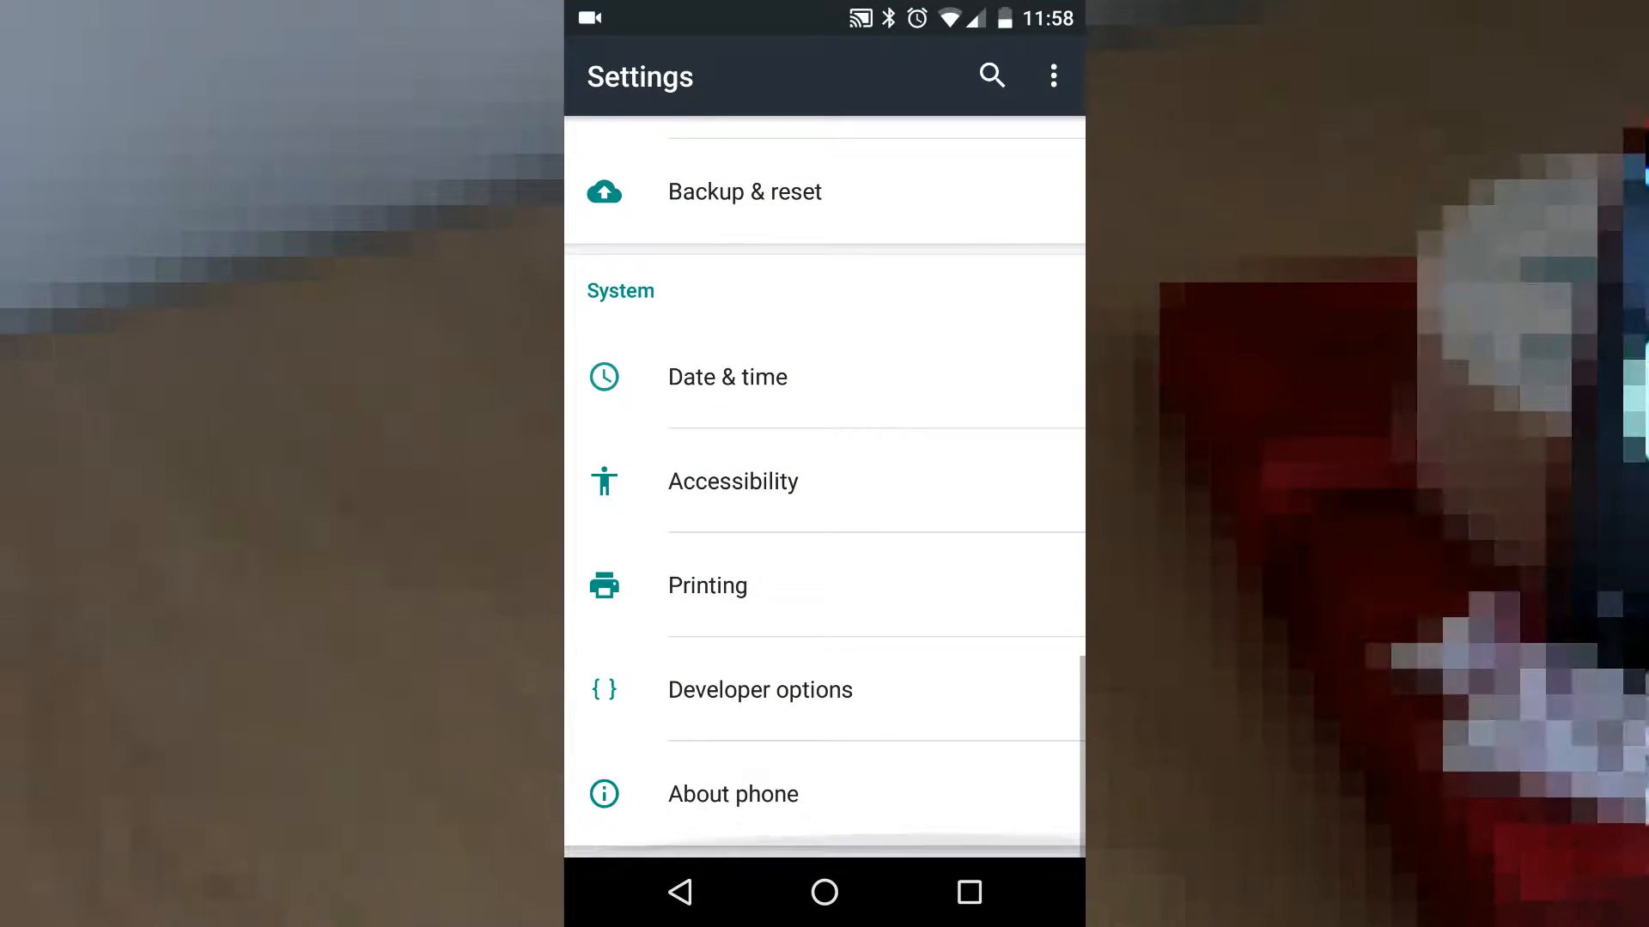
- Confirm Android 6.0.1 in About phone, then expand the full Quick Settings panel
left_click(733, 793)
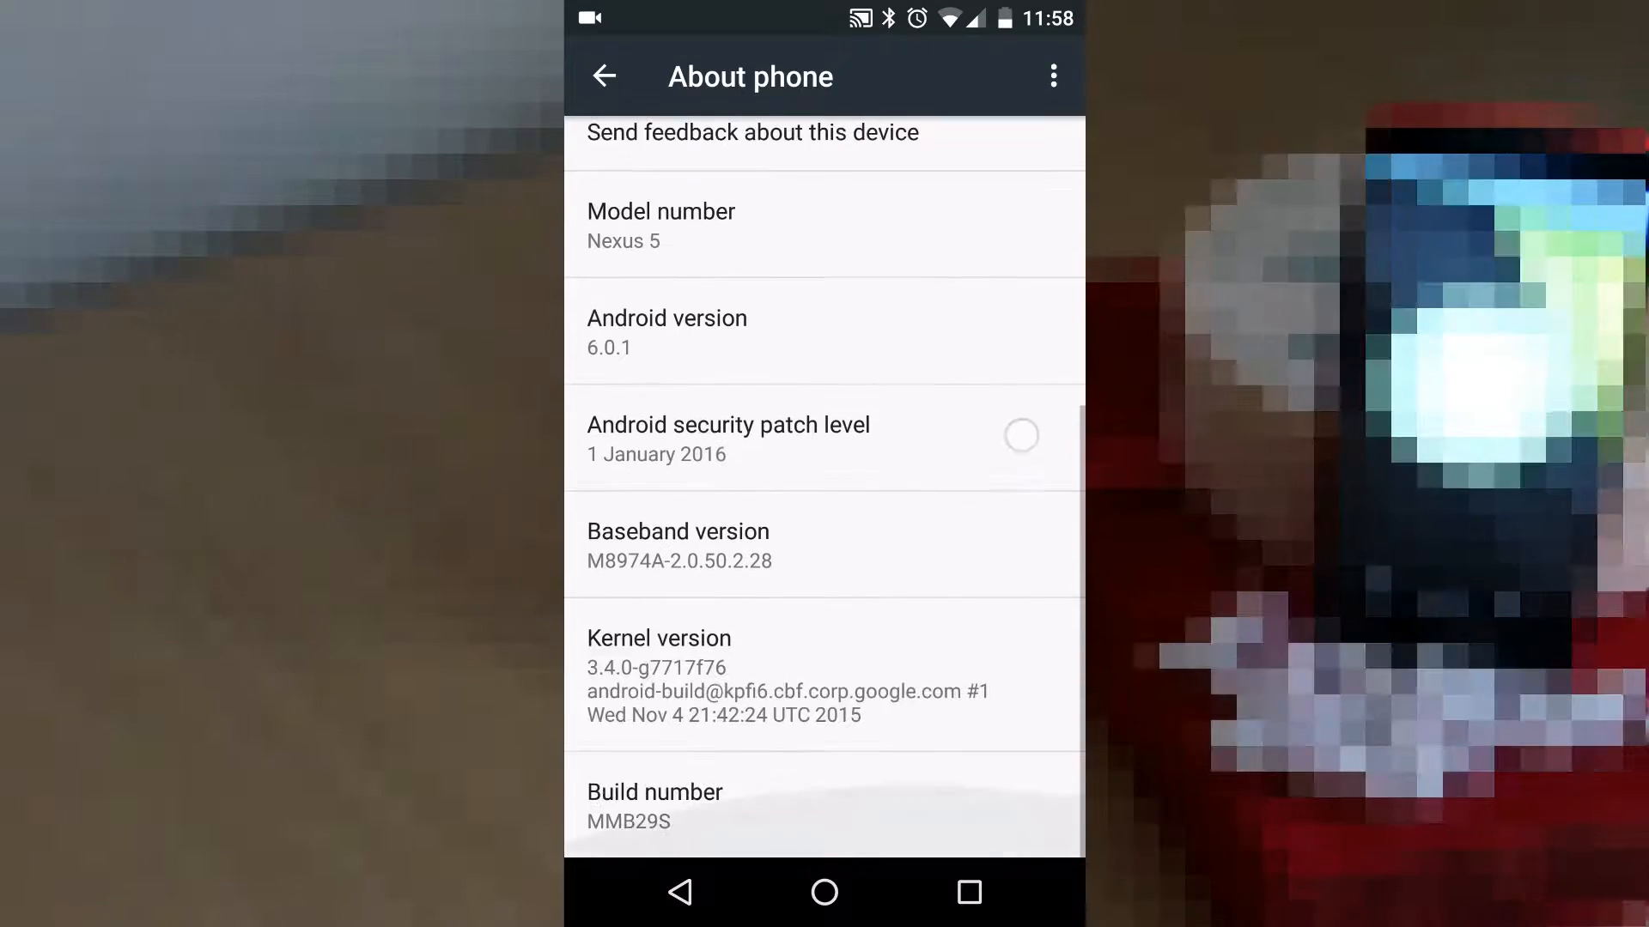
left_click(604, 76)
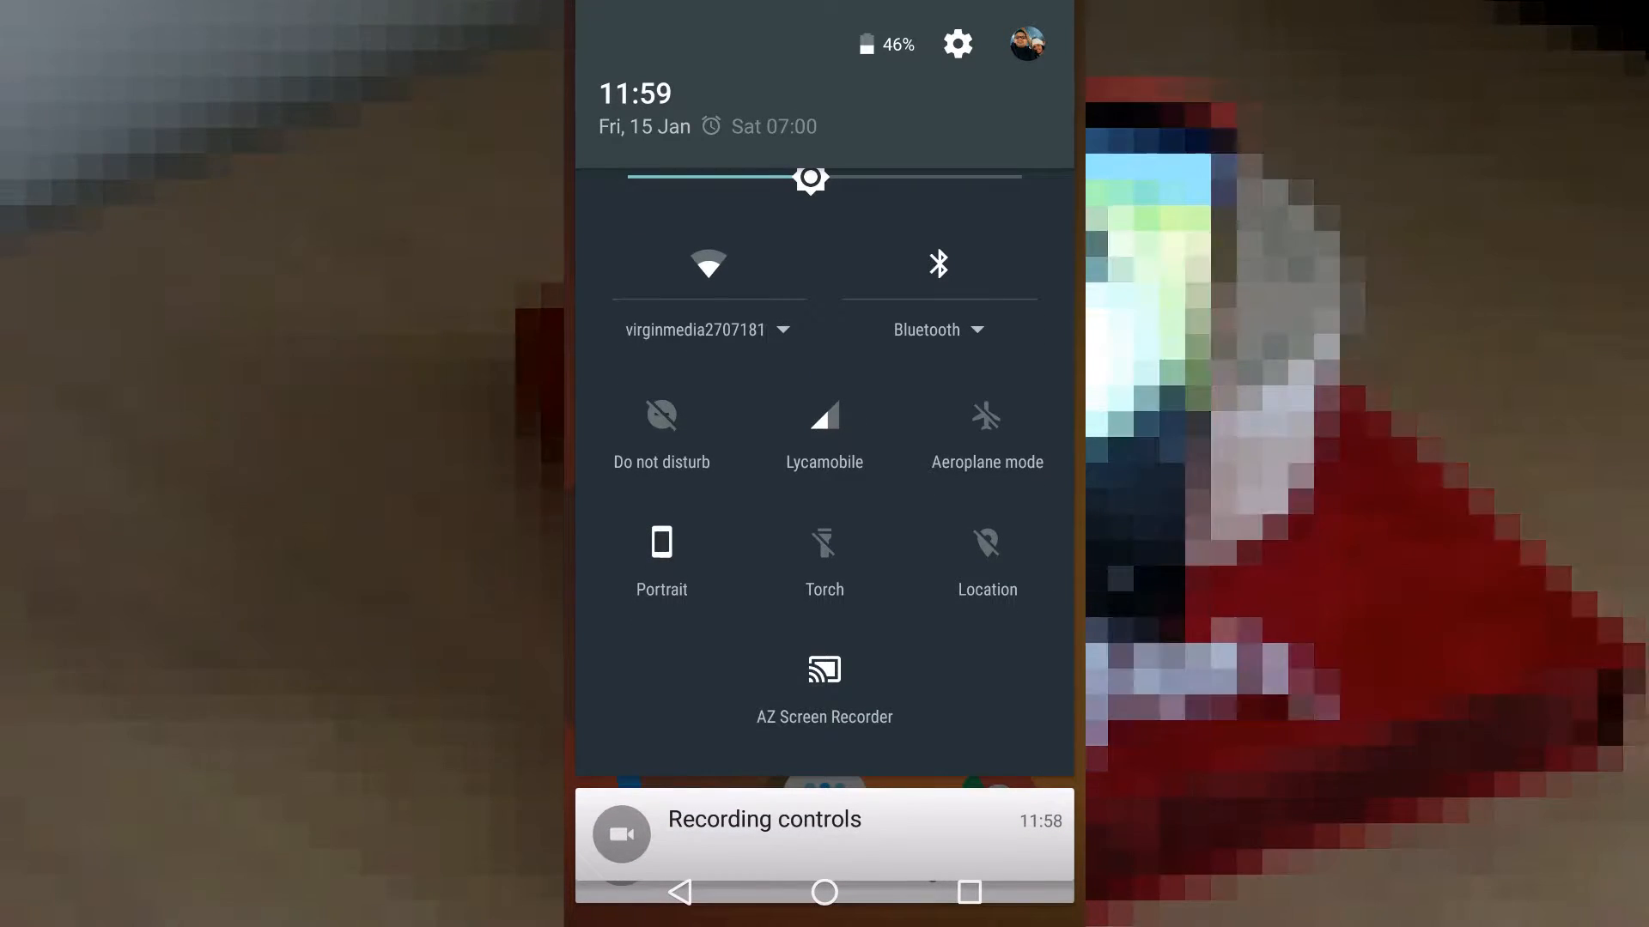
- Unlock System UI Tuner via the gear icon and enable embedded battery percentage
left_click(956, 43)
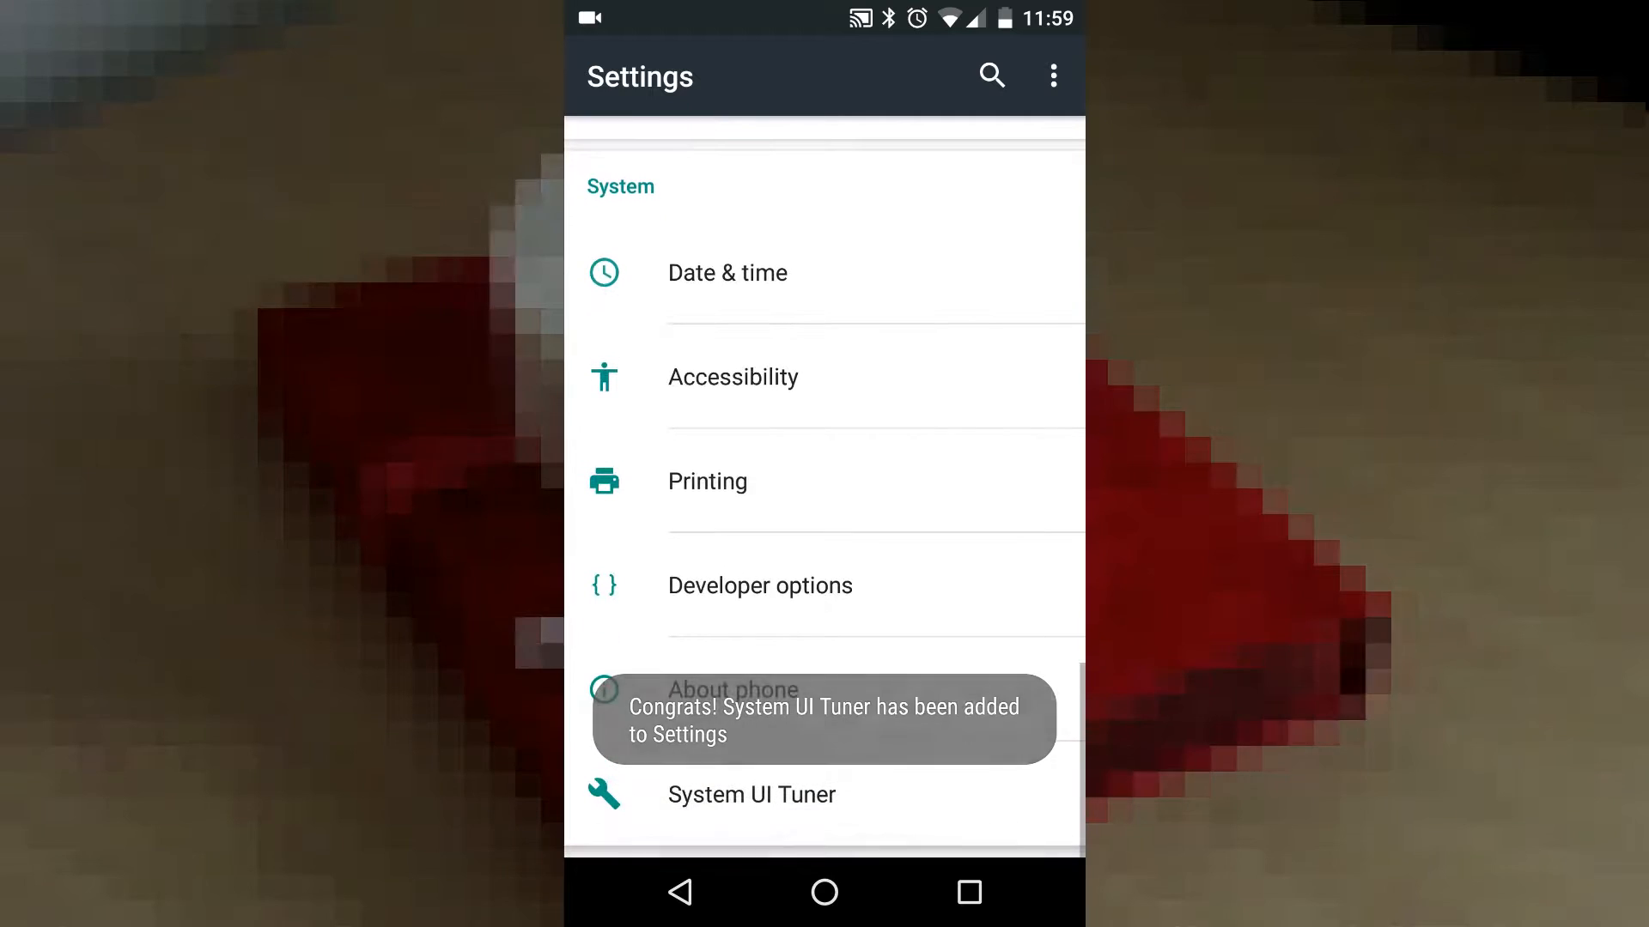
left_click(750, 794)
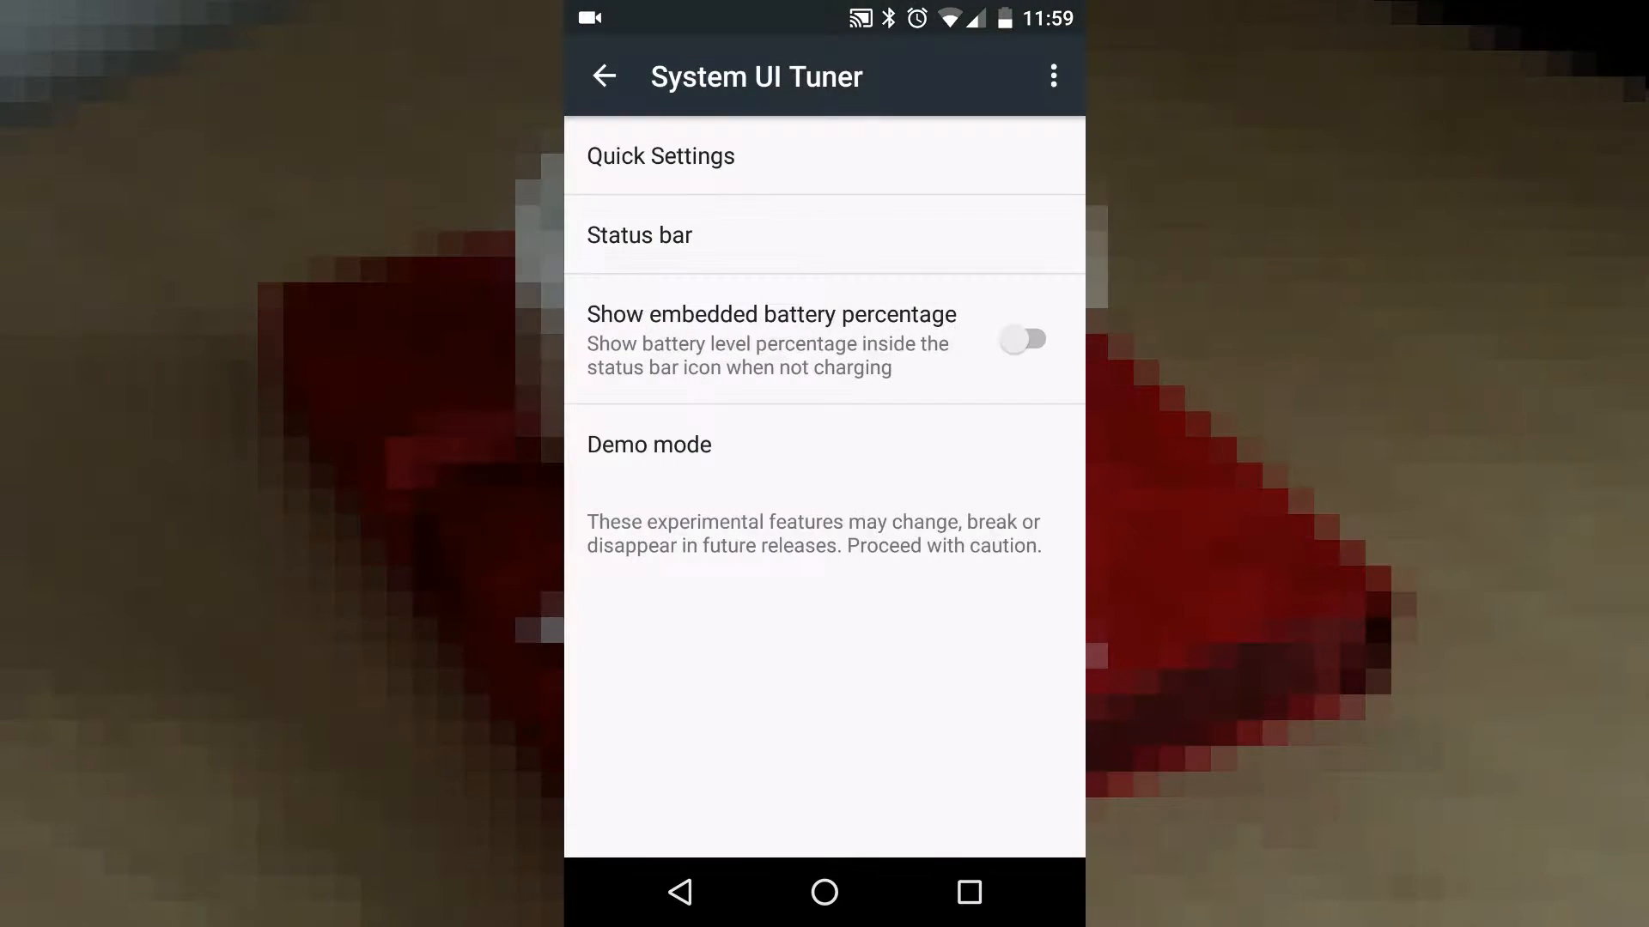
left_click(1022, 339)
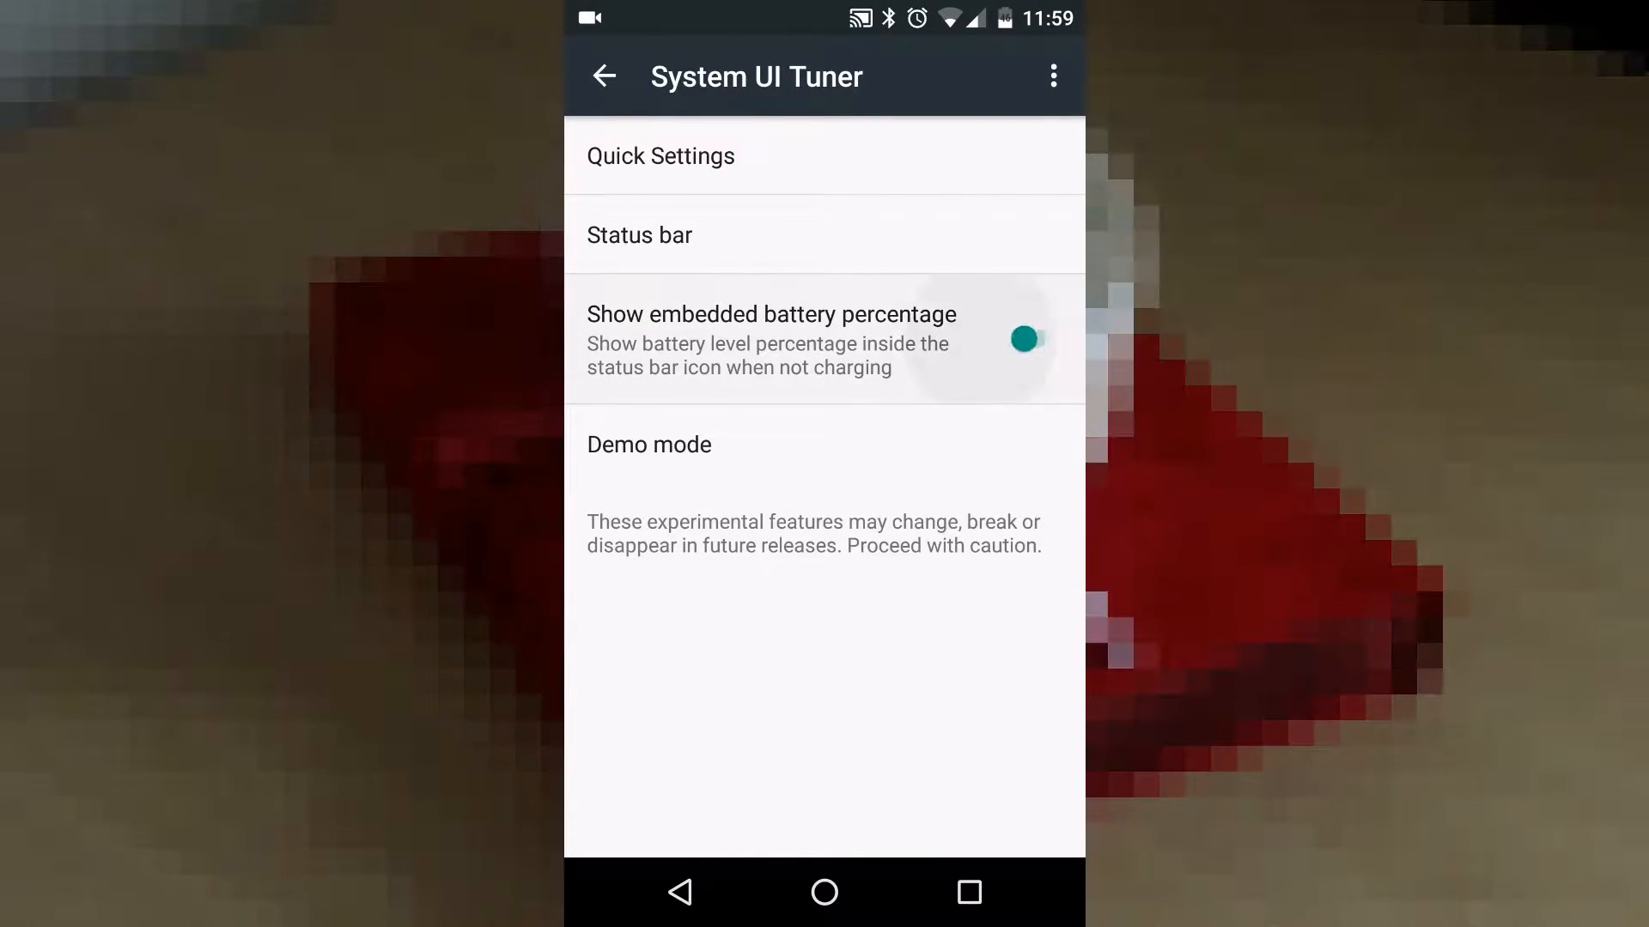
- Visit status bar icon settings, then go to the Quick Settings tile editor
left_click(660, 155)
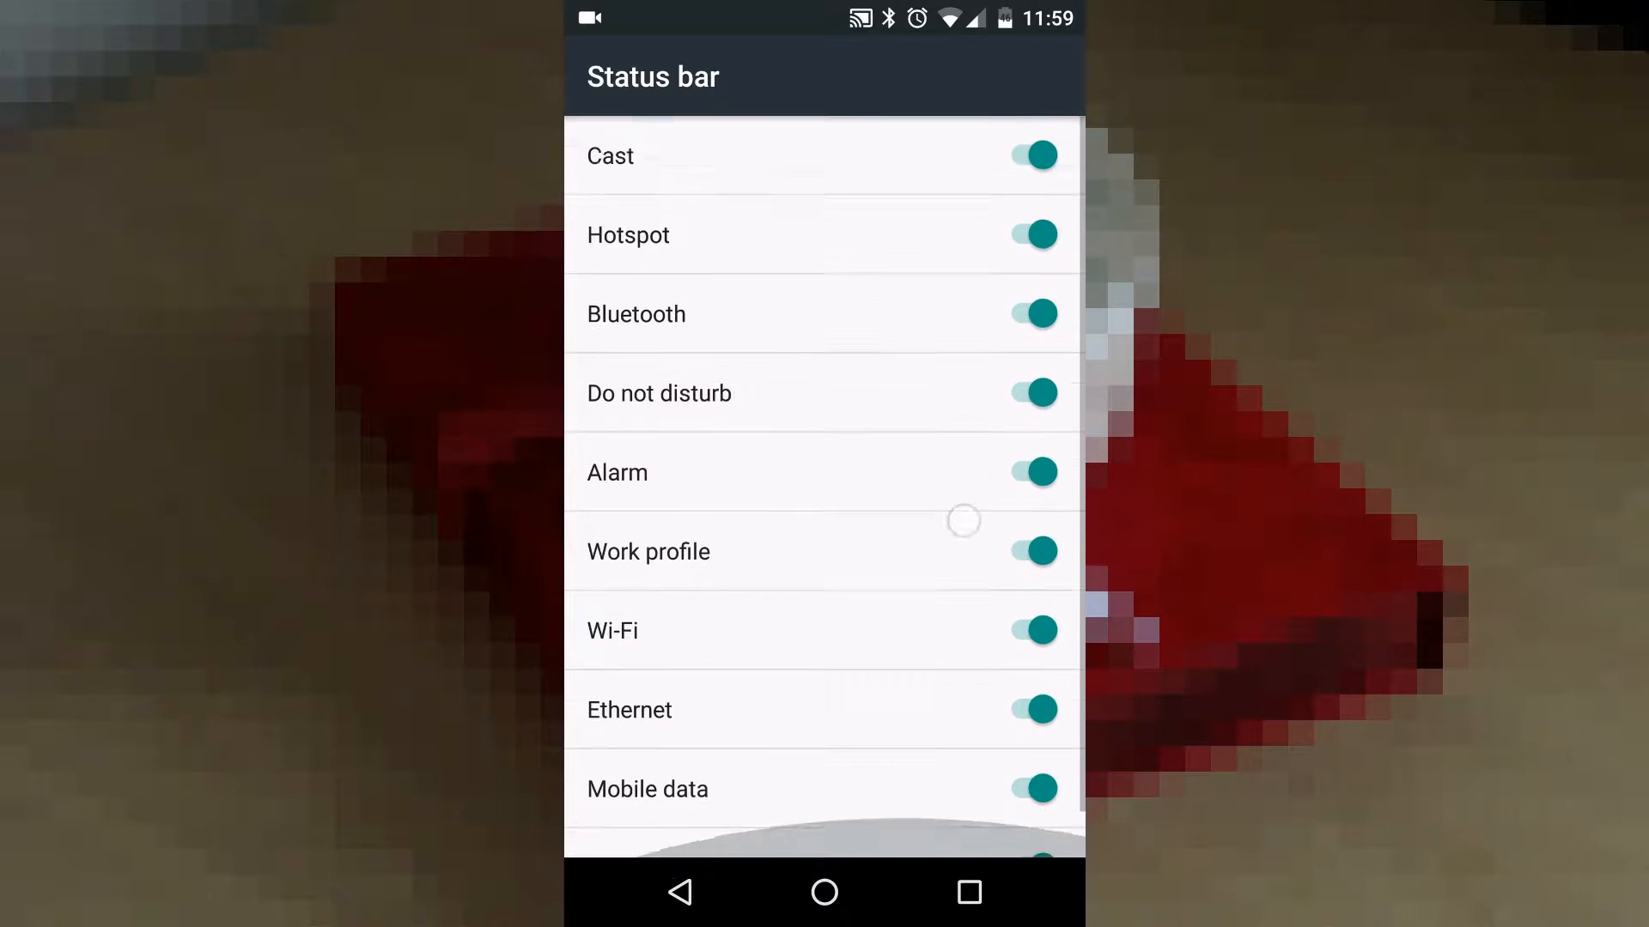
left_click(603, 76)
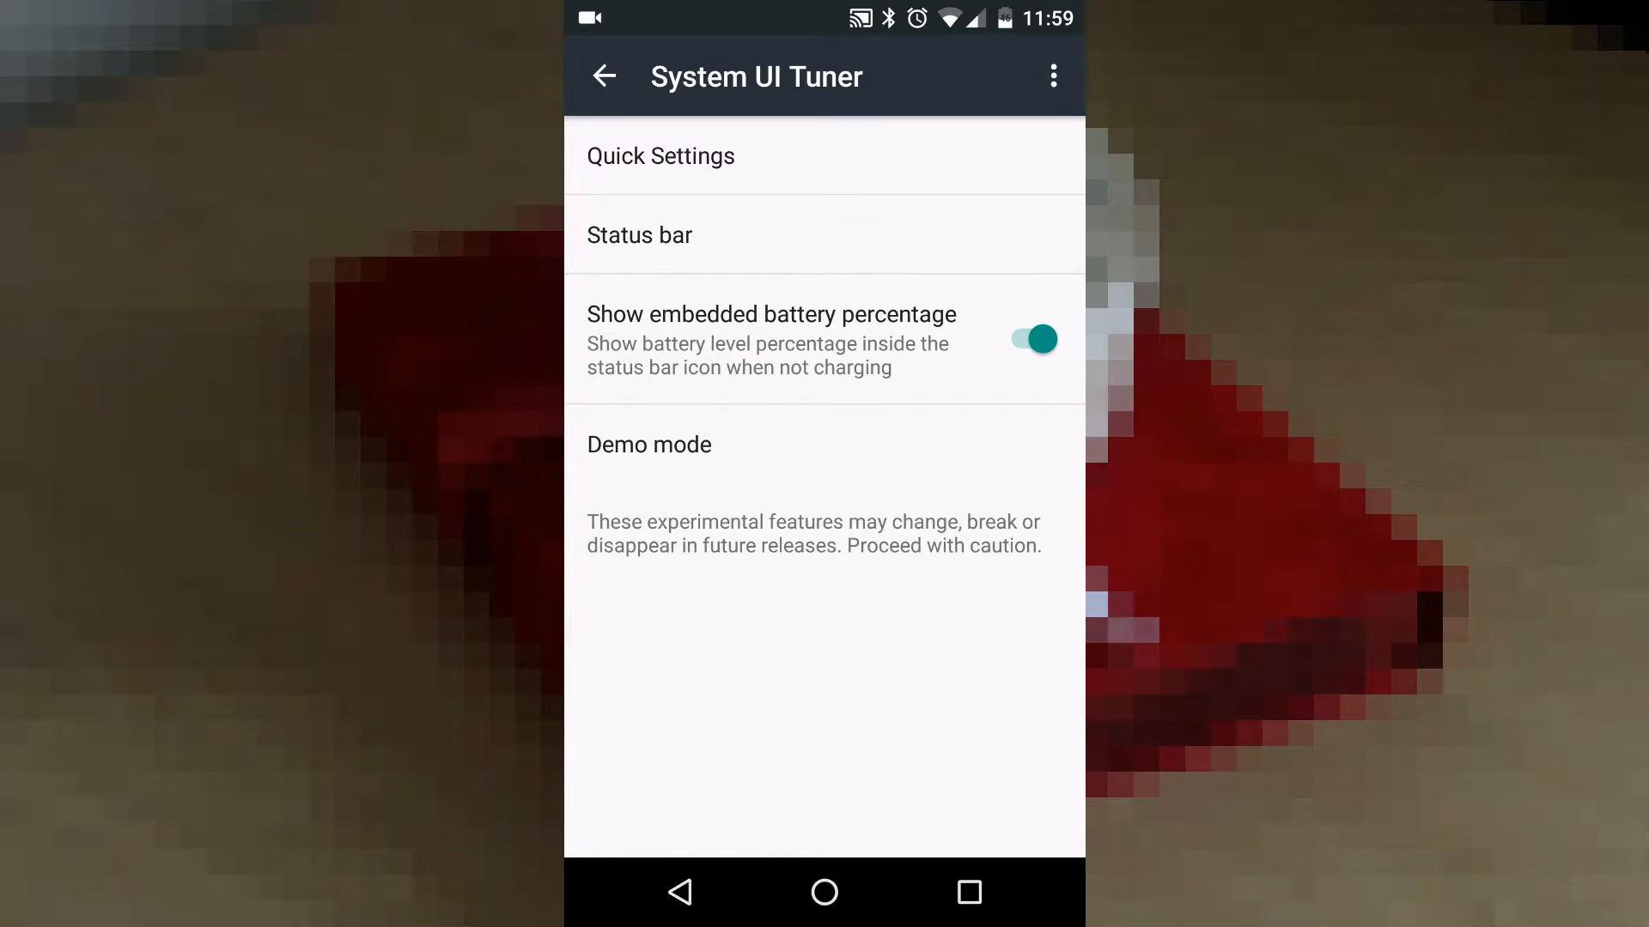
left_click(660, 155)
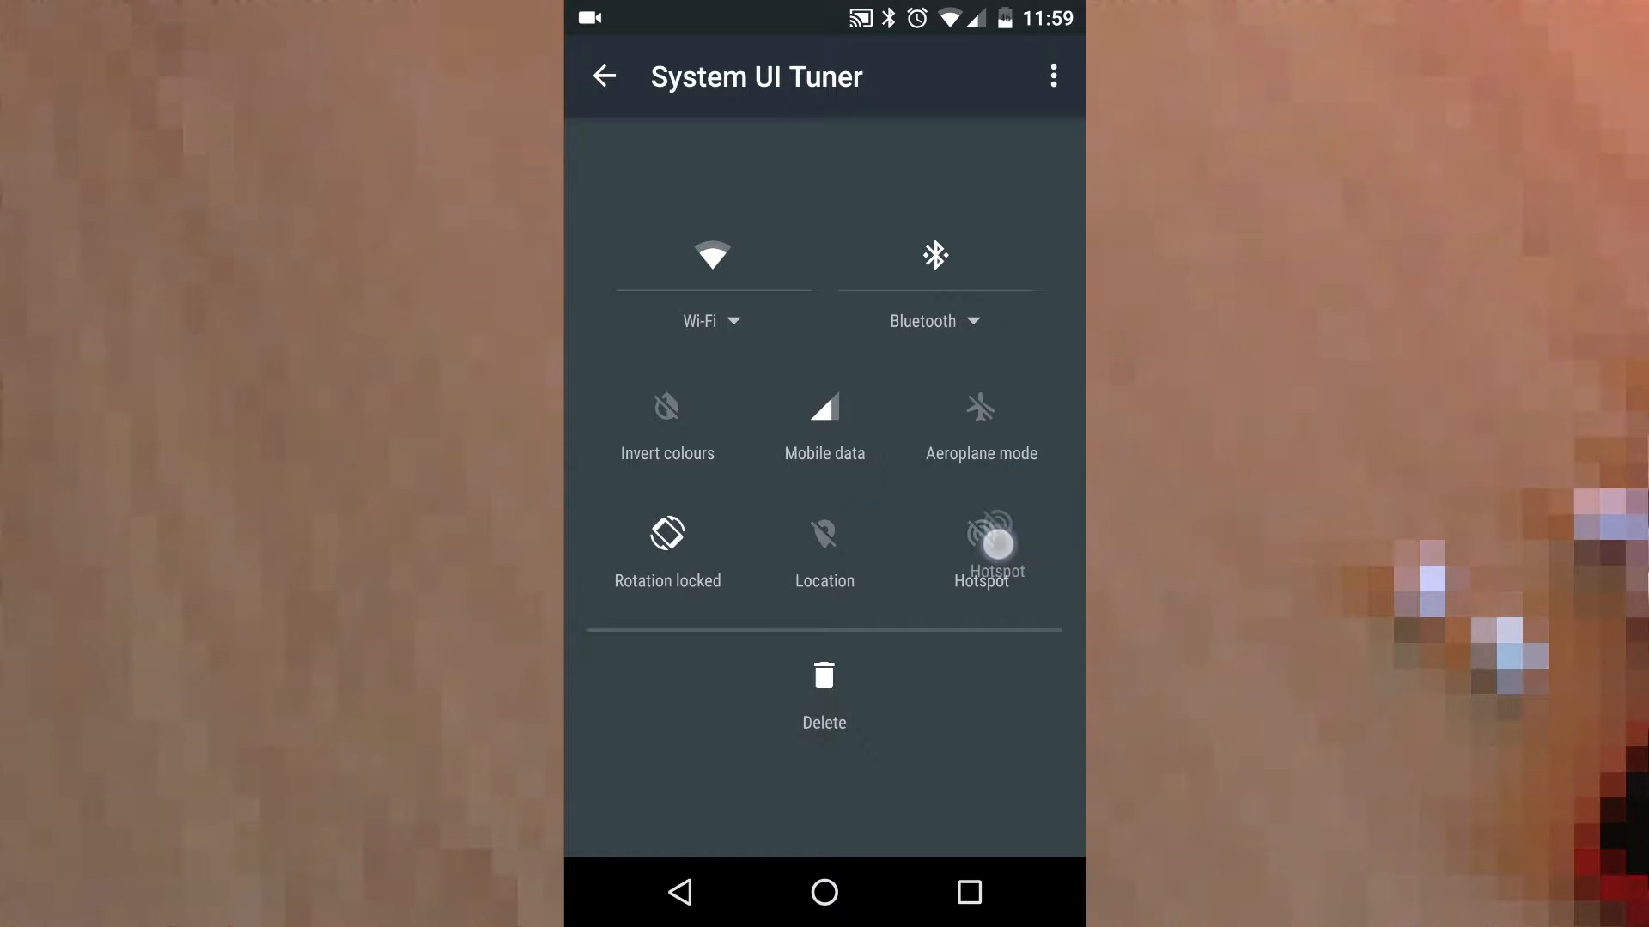
- Bring up the Add tile list and scroll through the available tiles
left_click(824, 675)
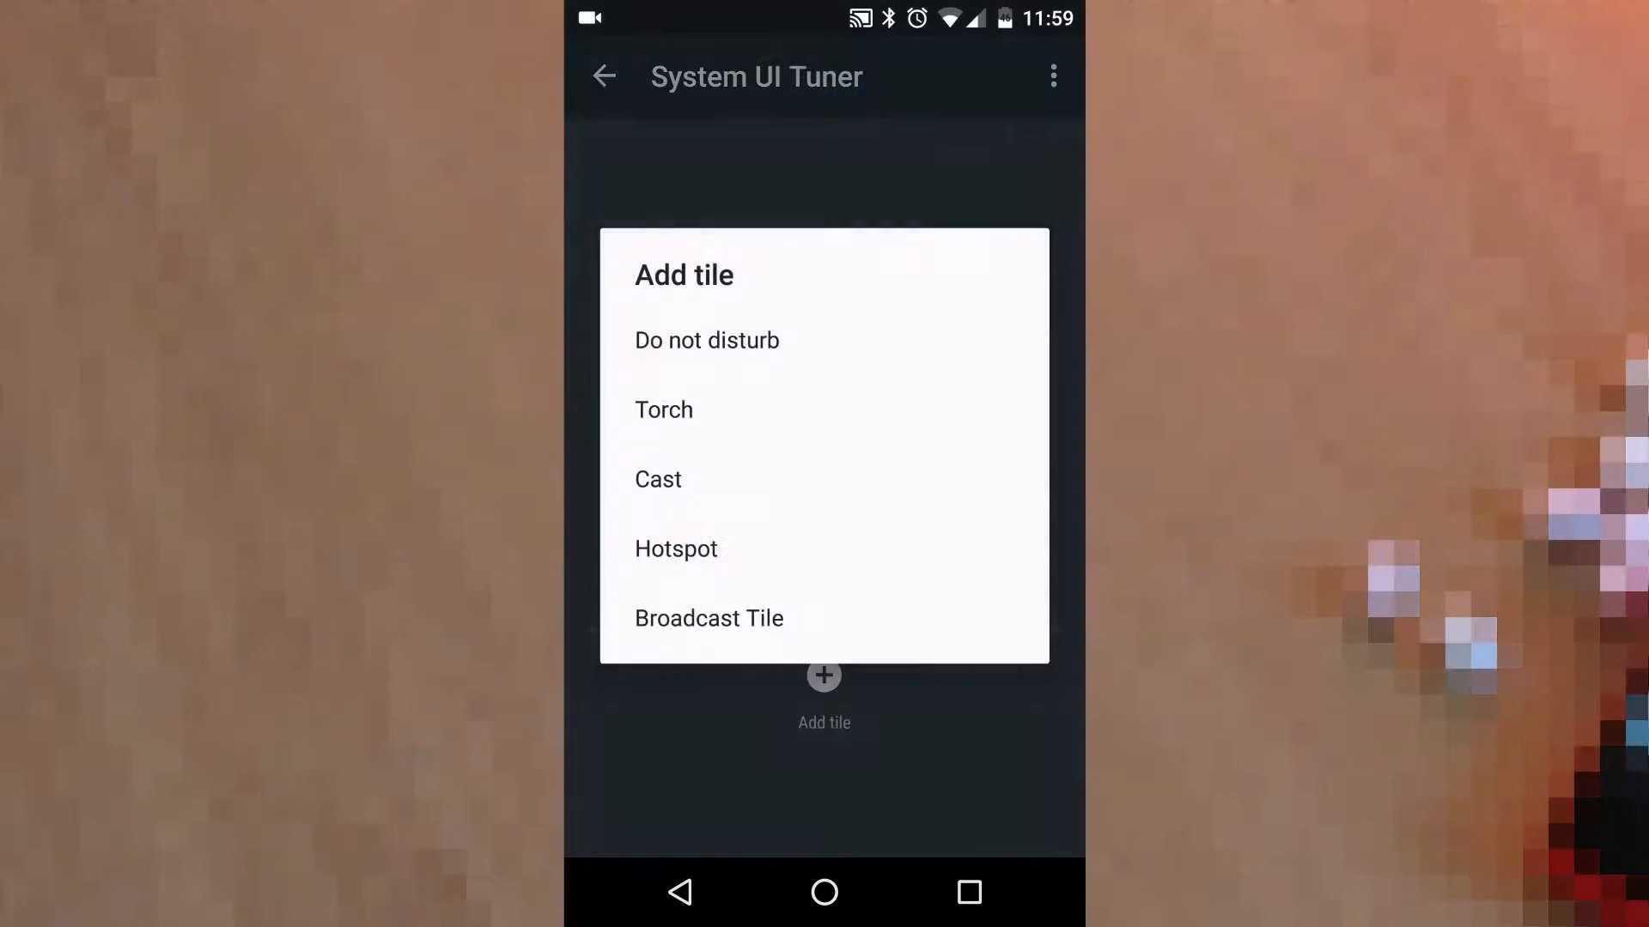
left_click(663, 411)
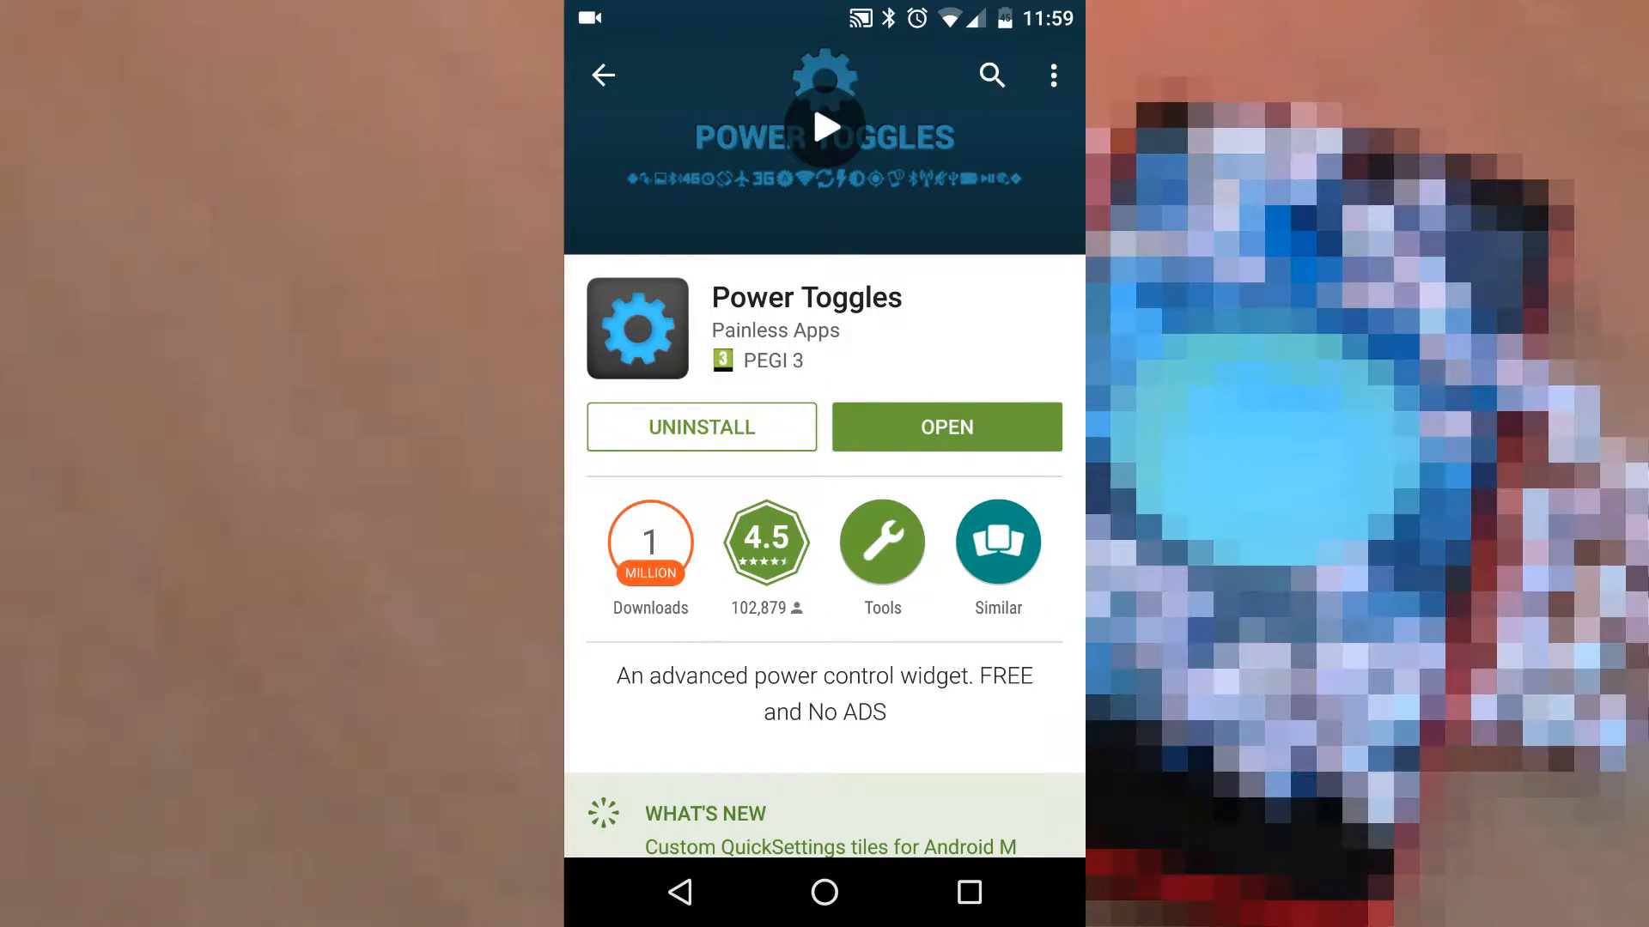
scroll("down", 3)
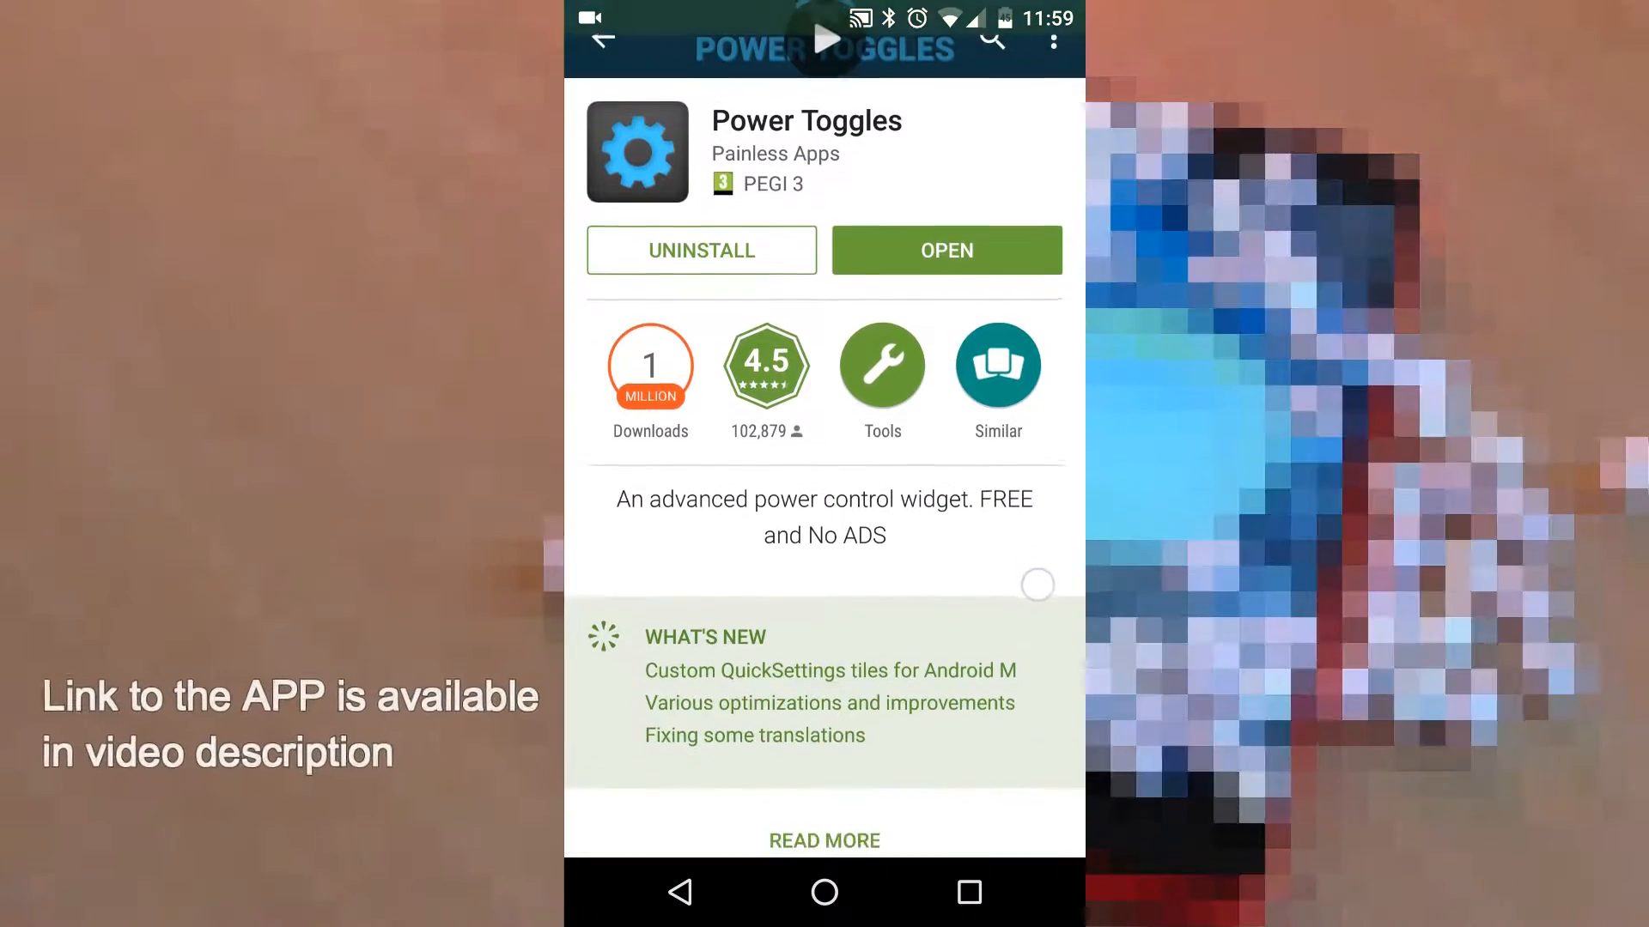
scroll("down", 3)
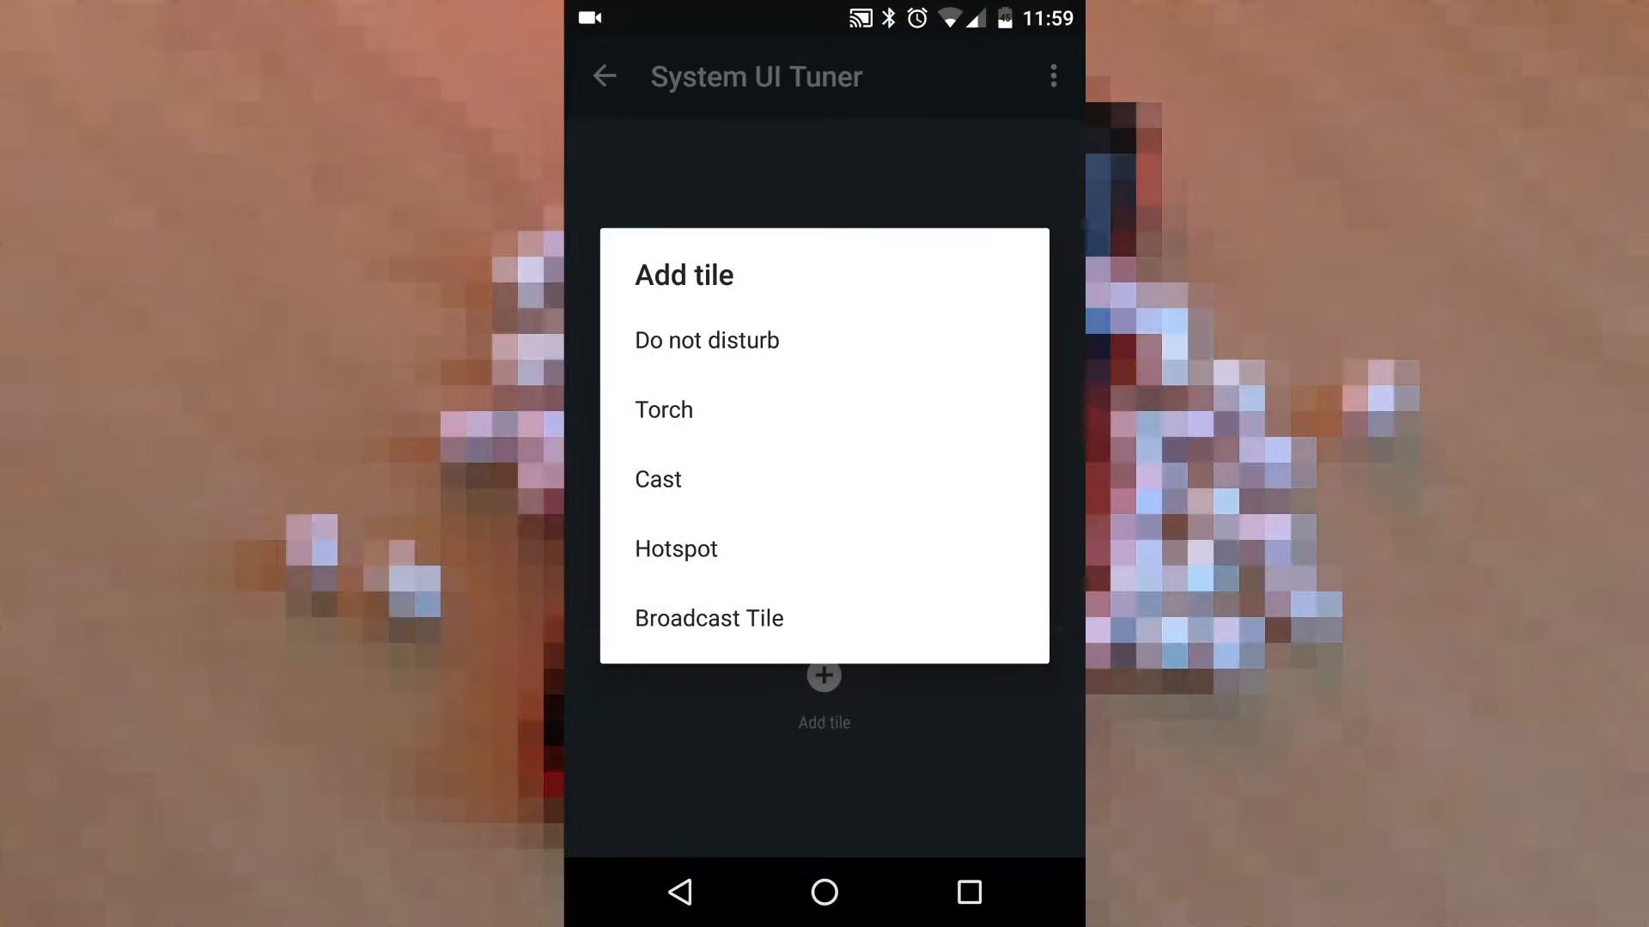
- Add a Broadcast Tile named VolumeToggle to Quick Settings
left_click(708, 617)
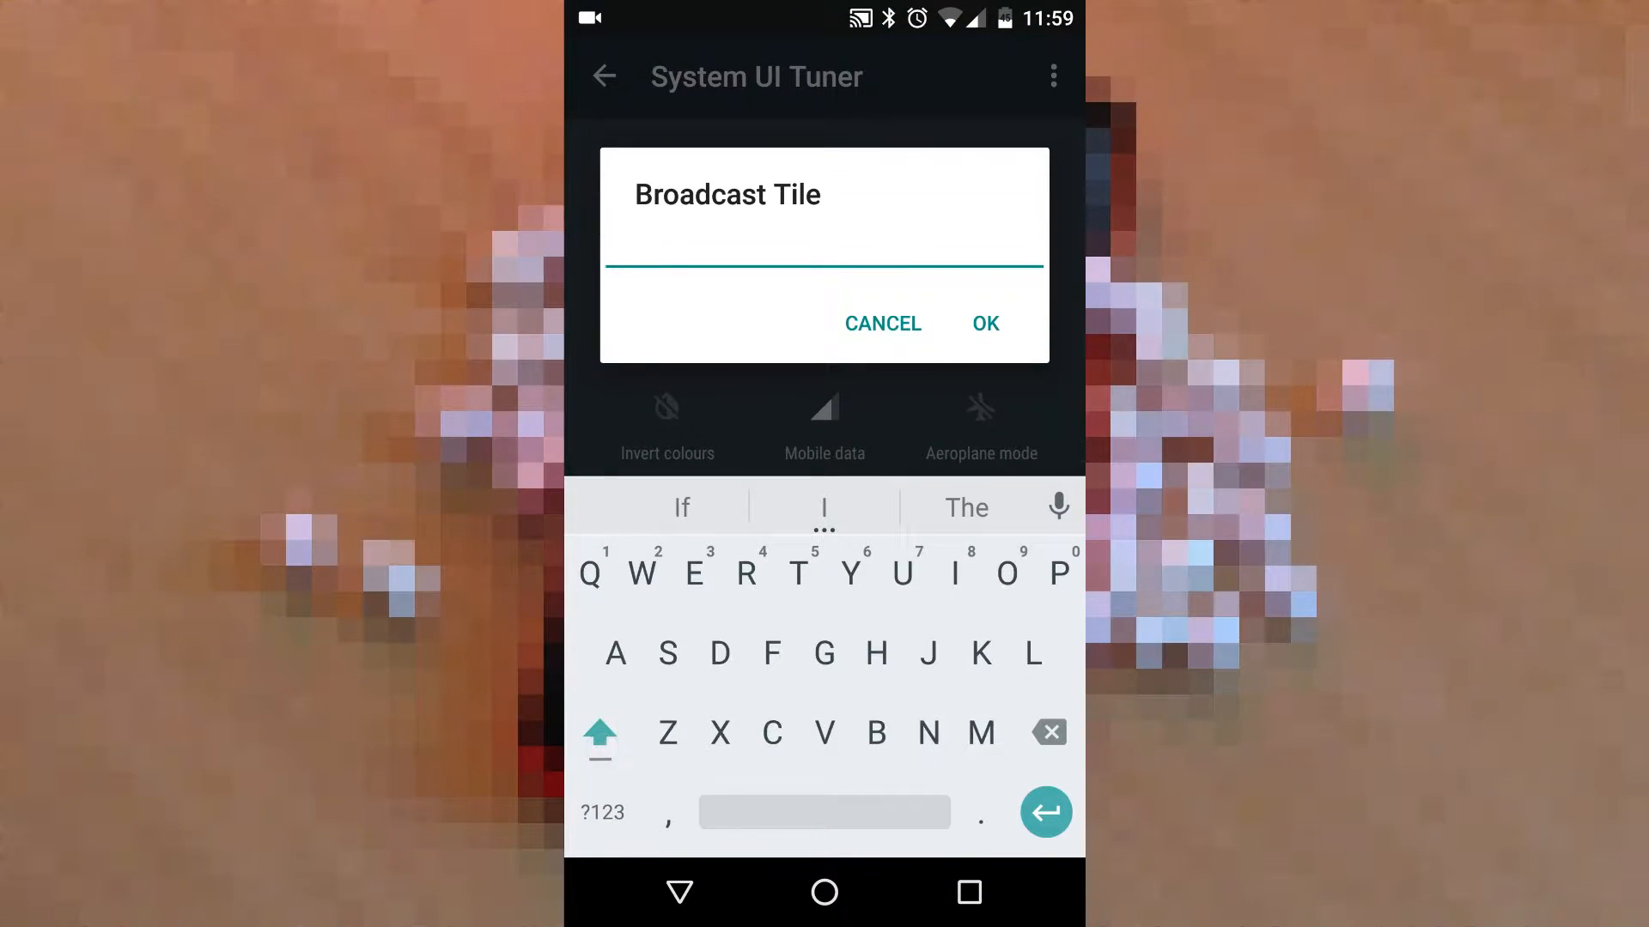
type("VolumeTogglr")
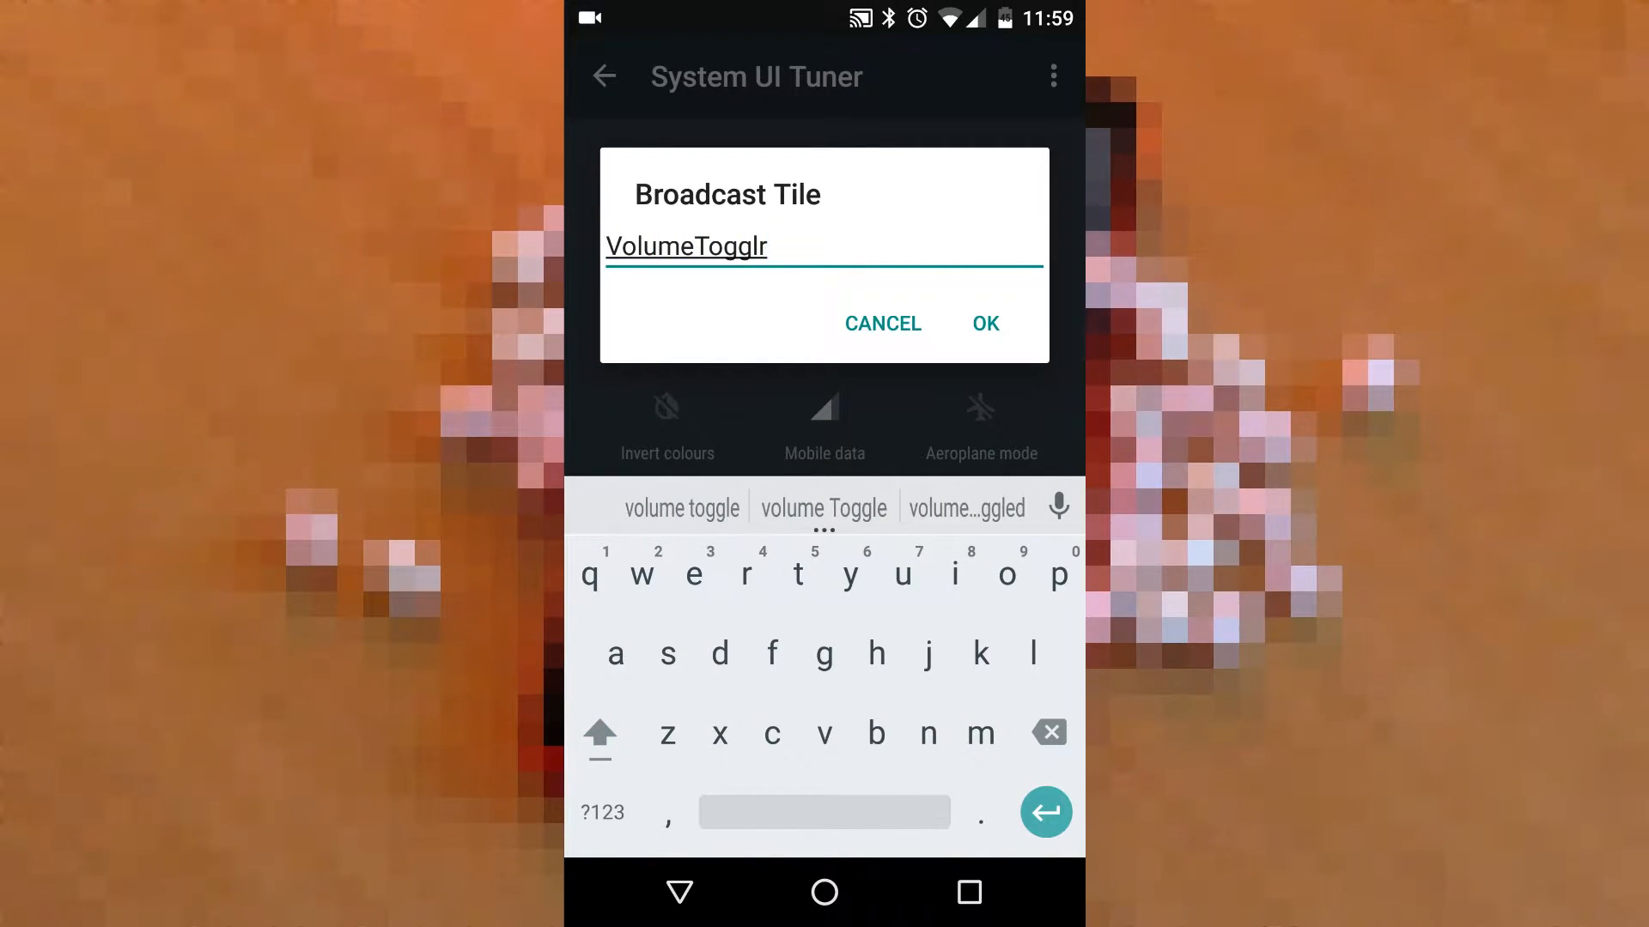
left_click(983, 323)
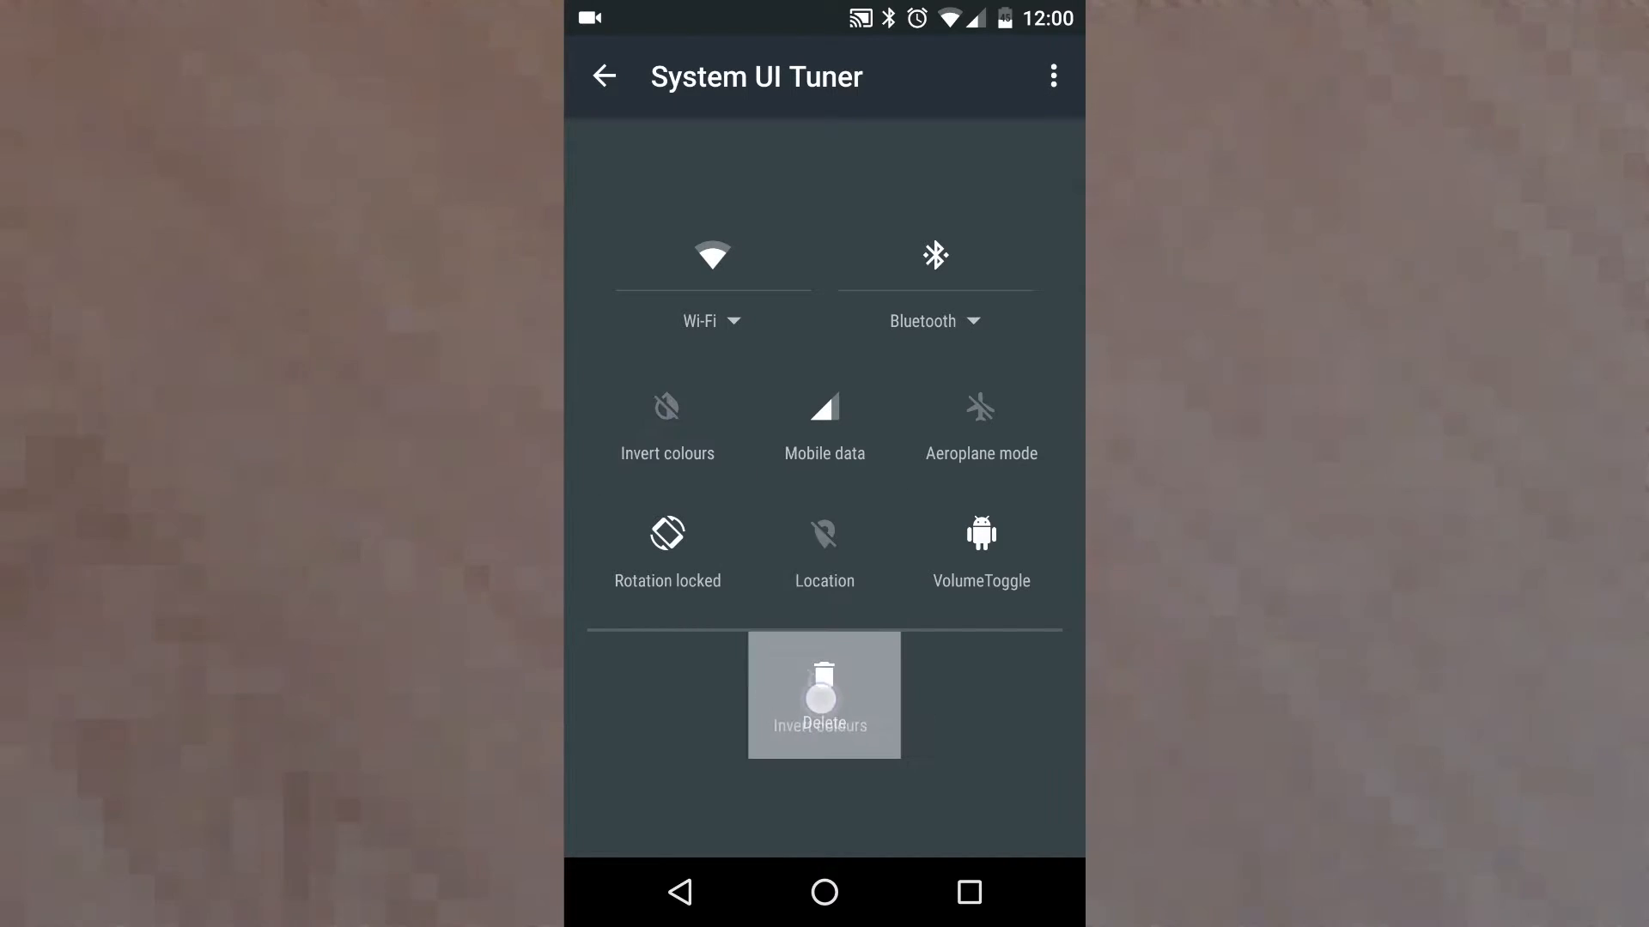
- Add a second Broadcast Tile named NFC to Quick Settings
left_click(823, 722)
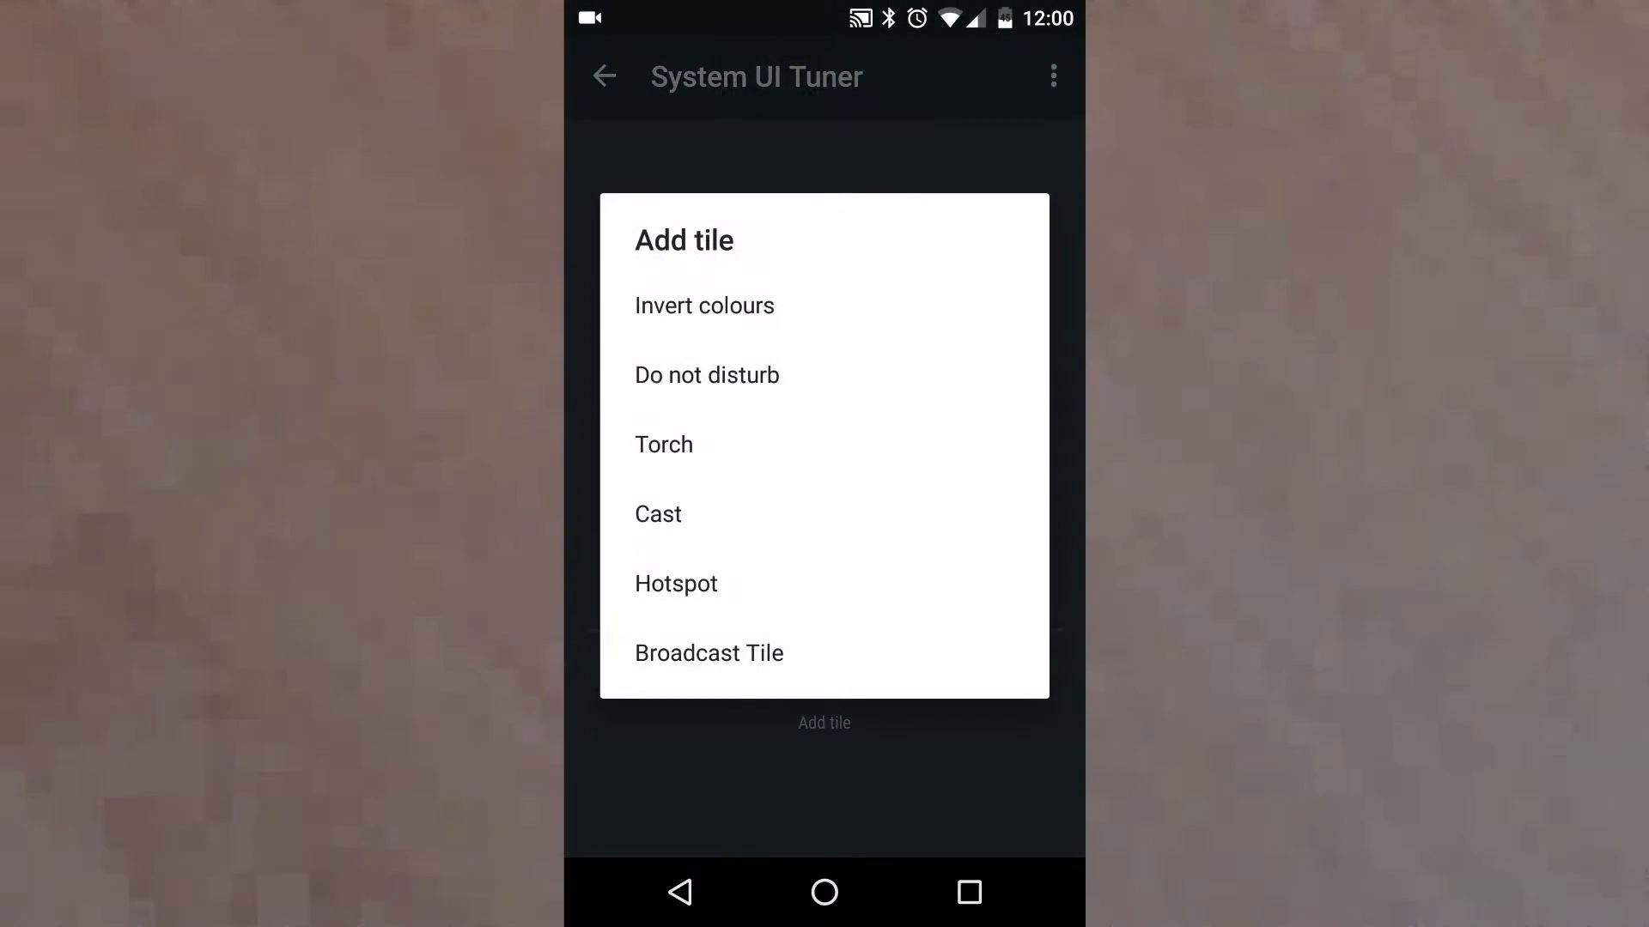
left_click(708, 652)
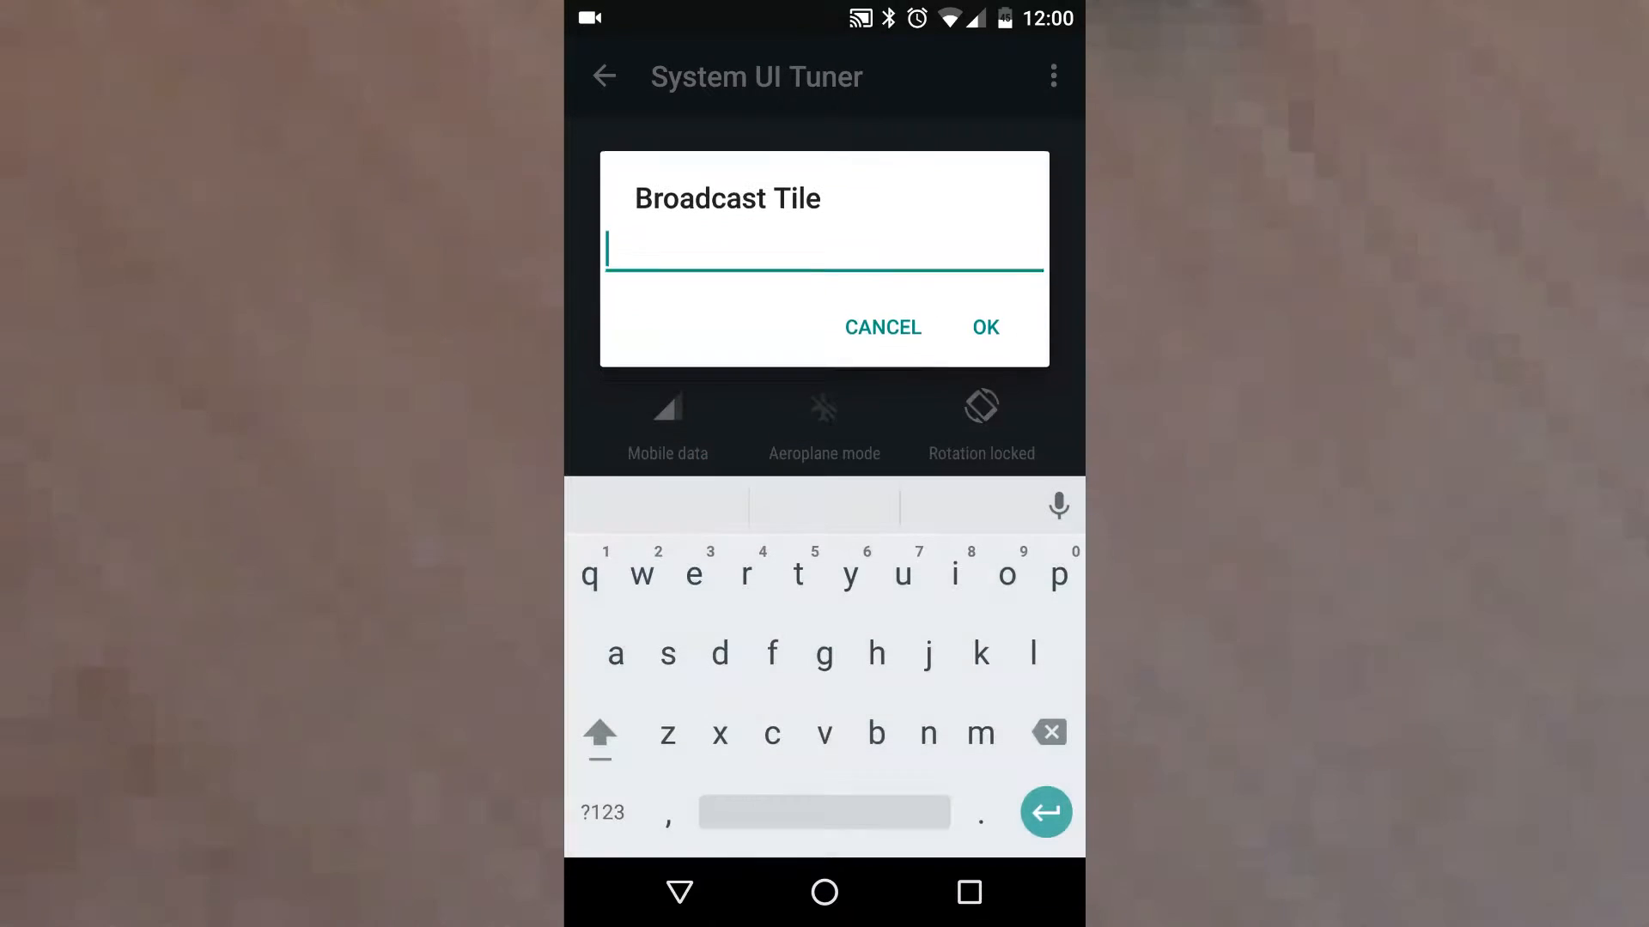
type("NF")
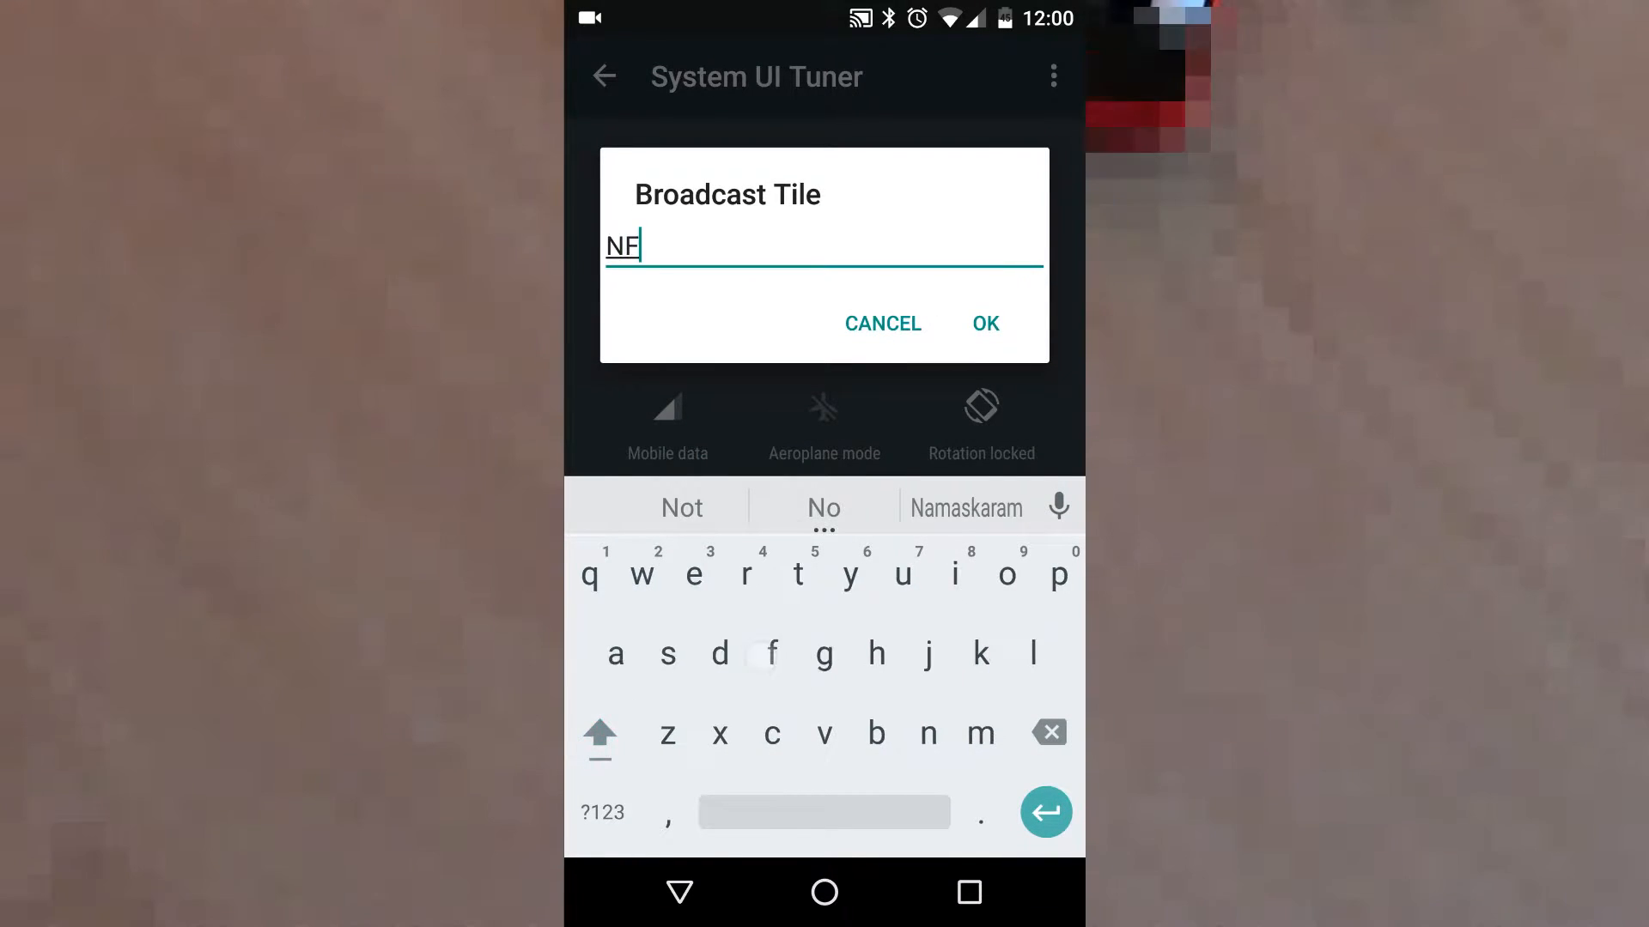
left_click(983, 323)
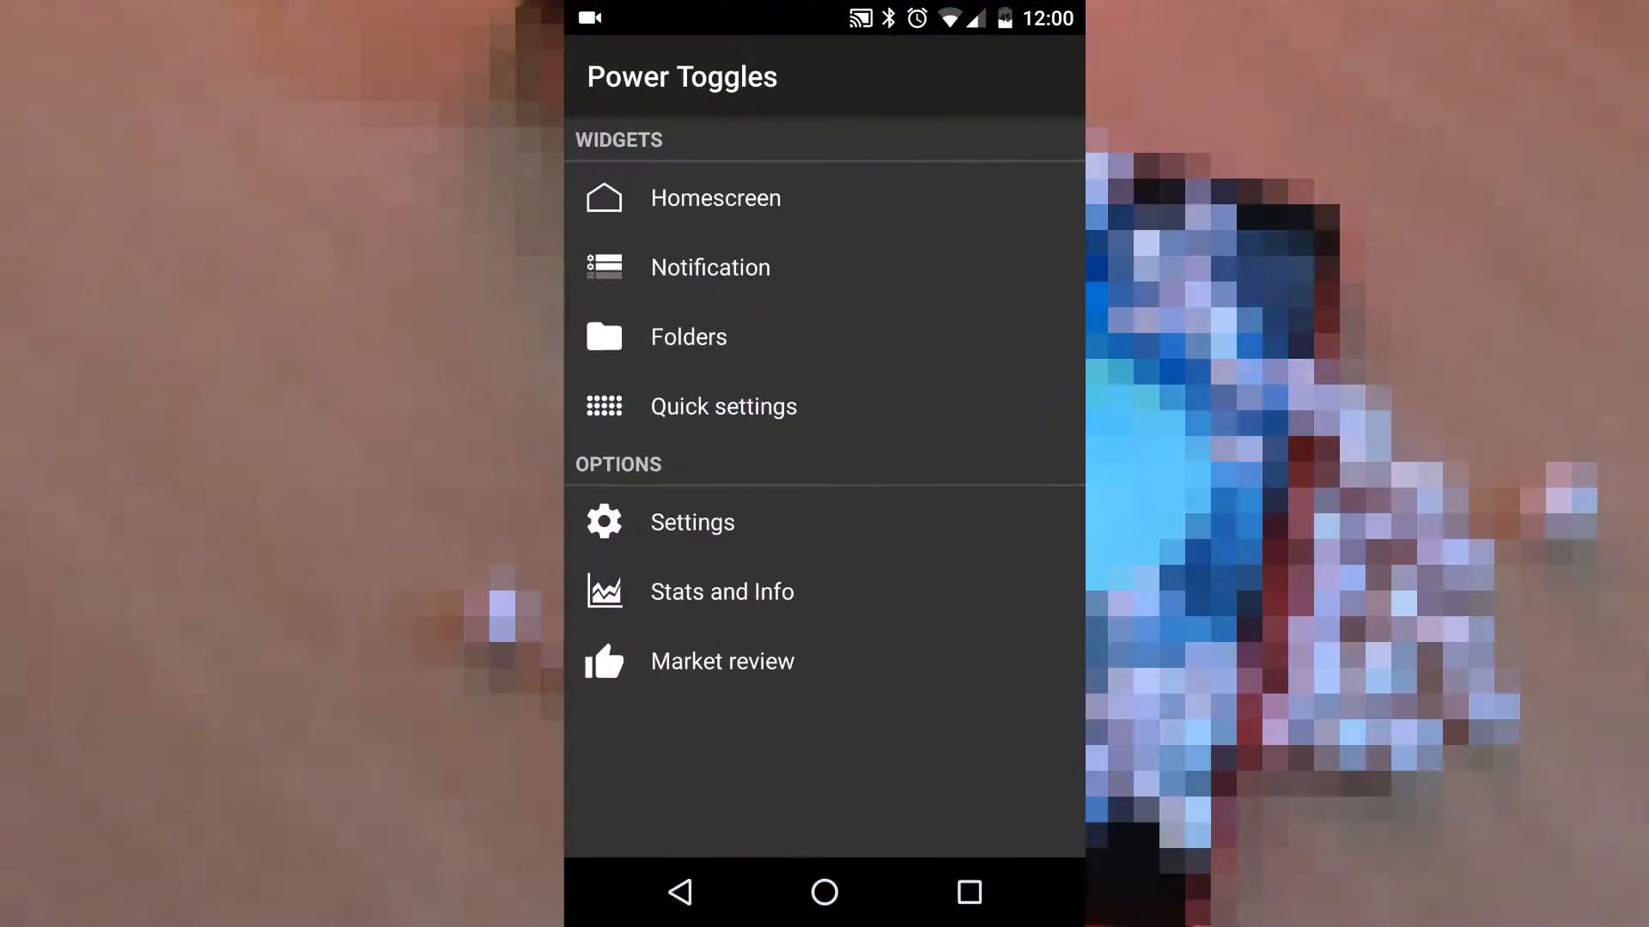
- Create a Power Toggles quick settings tile with Volume Toggle action and custom label, then save
left_click(722, 406)
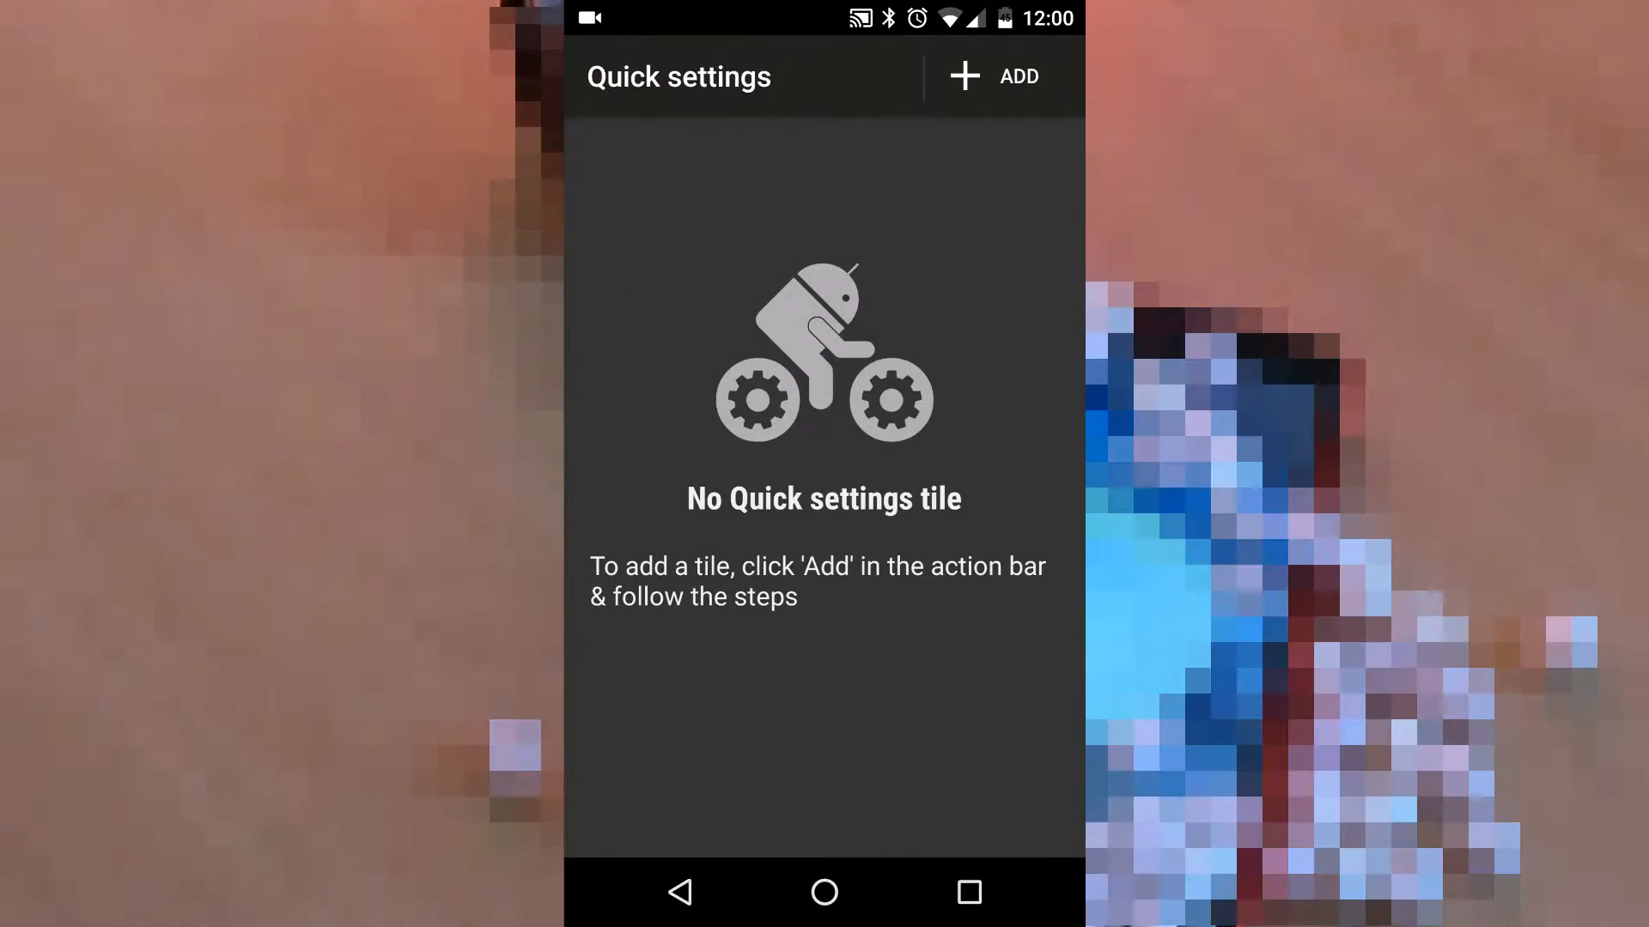
left_click(989, 76)
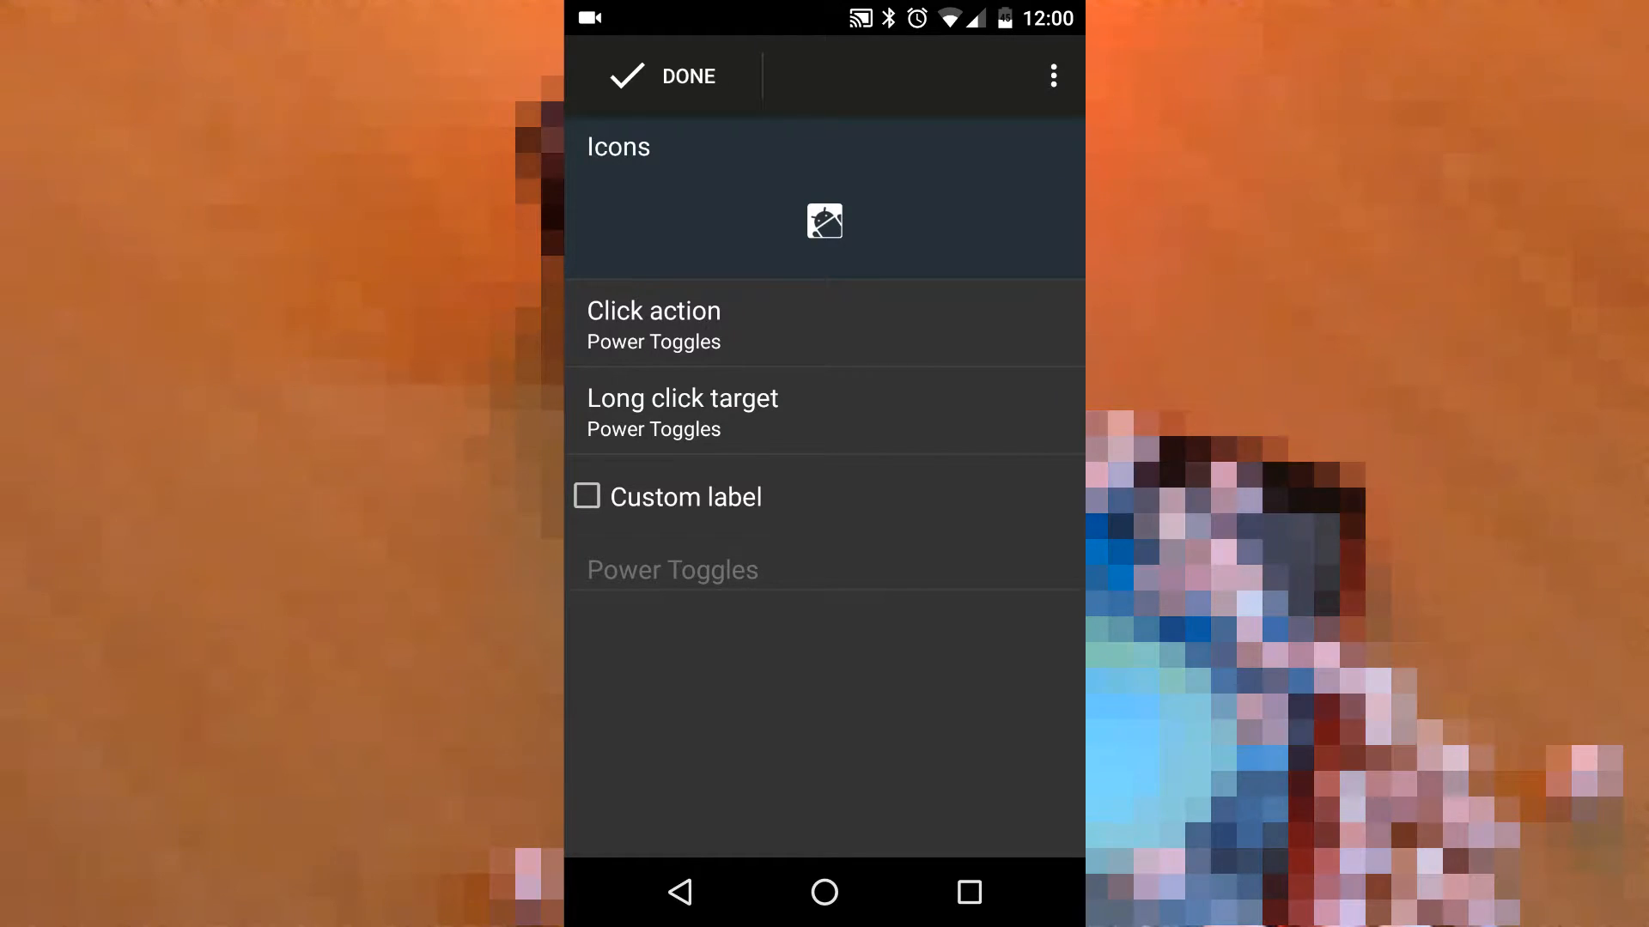
left_click(651, 323)
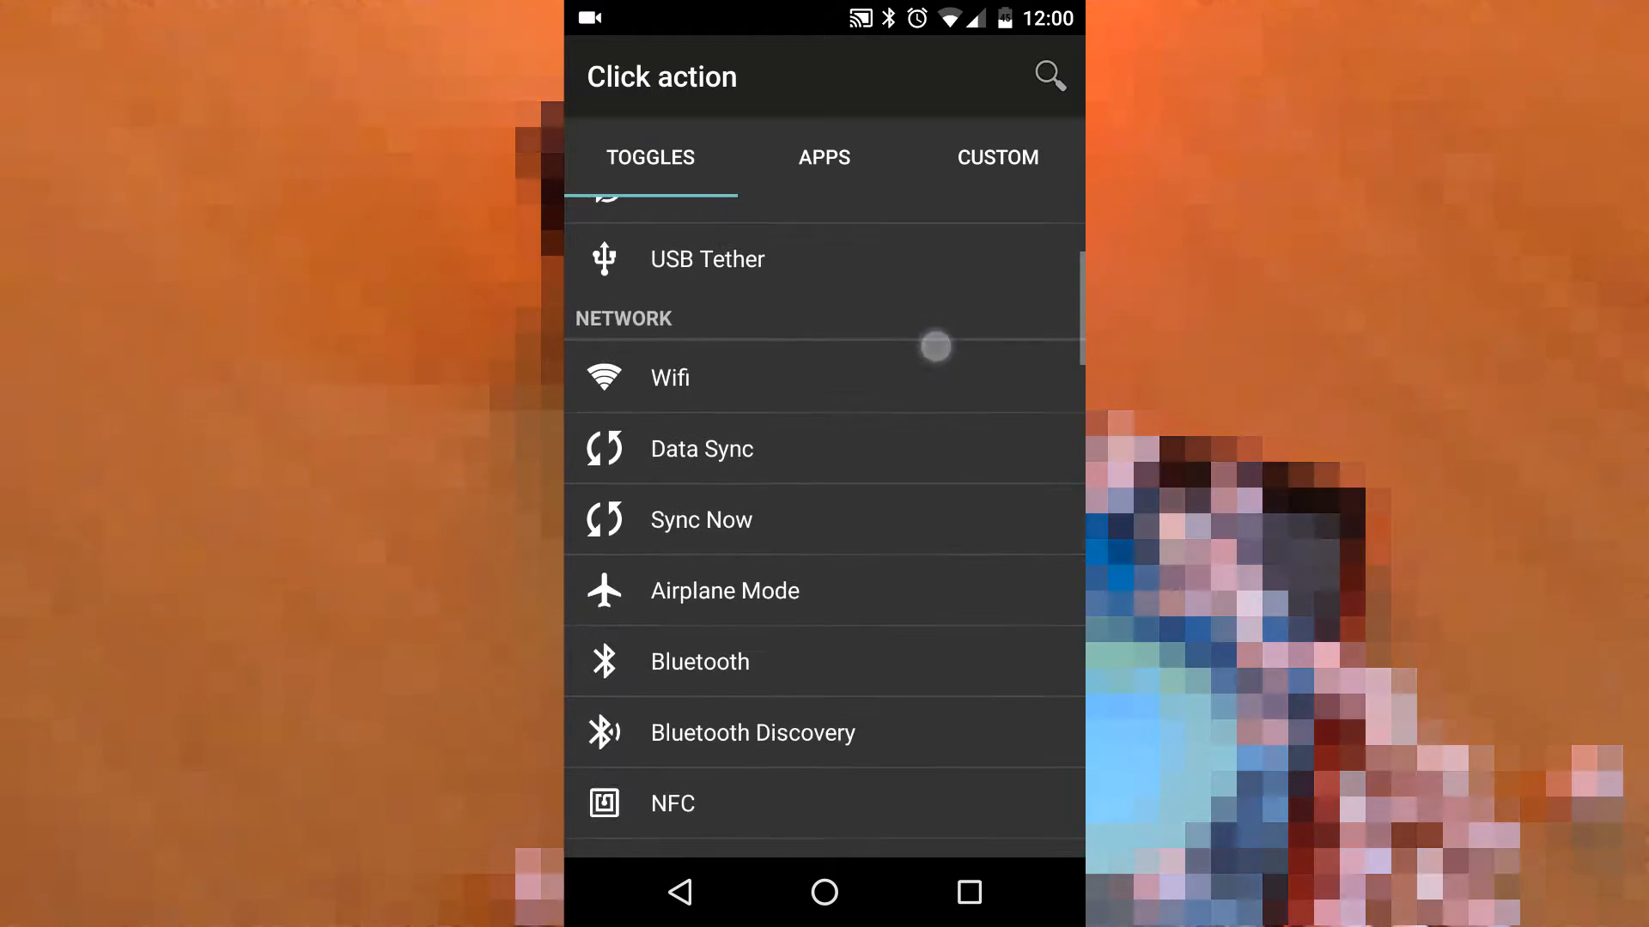
scroll("down", 3)
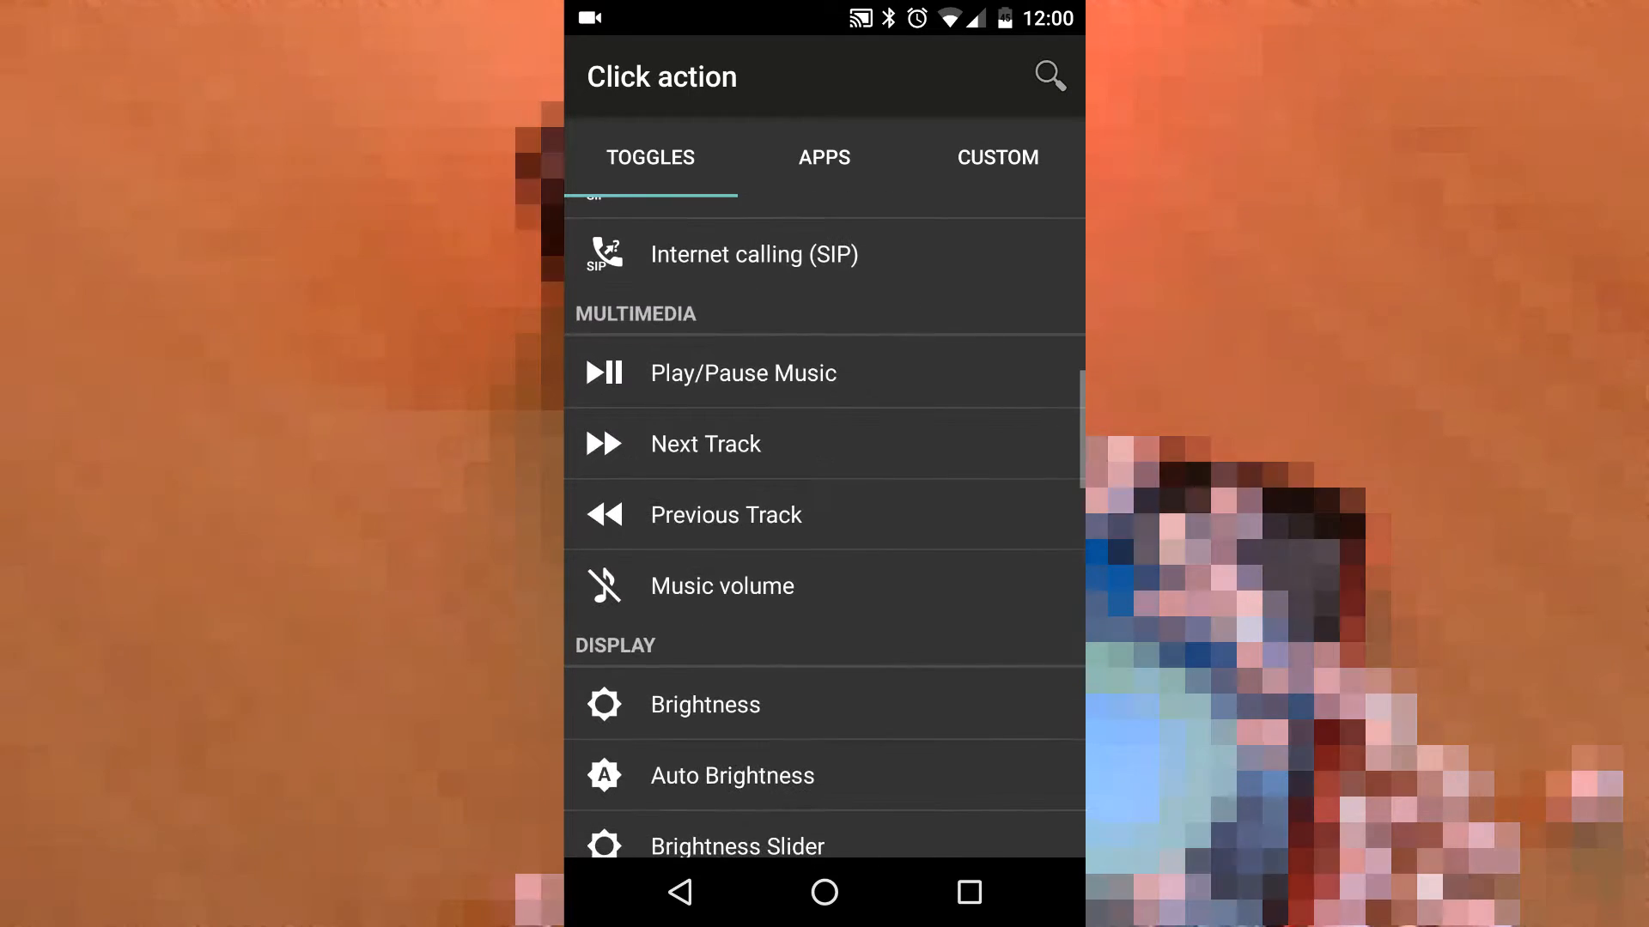
scroll("down", 3)
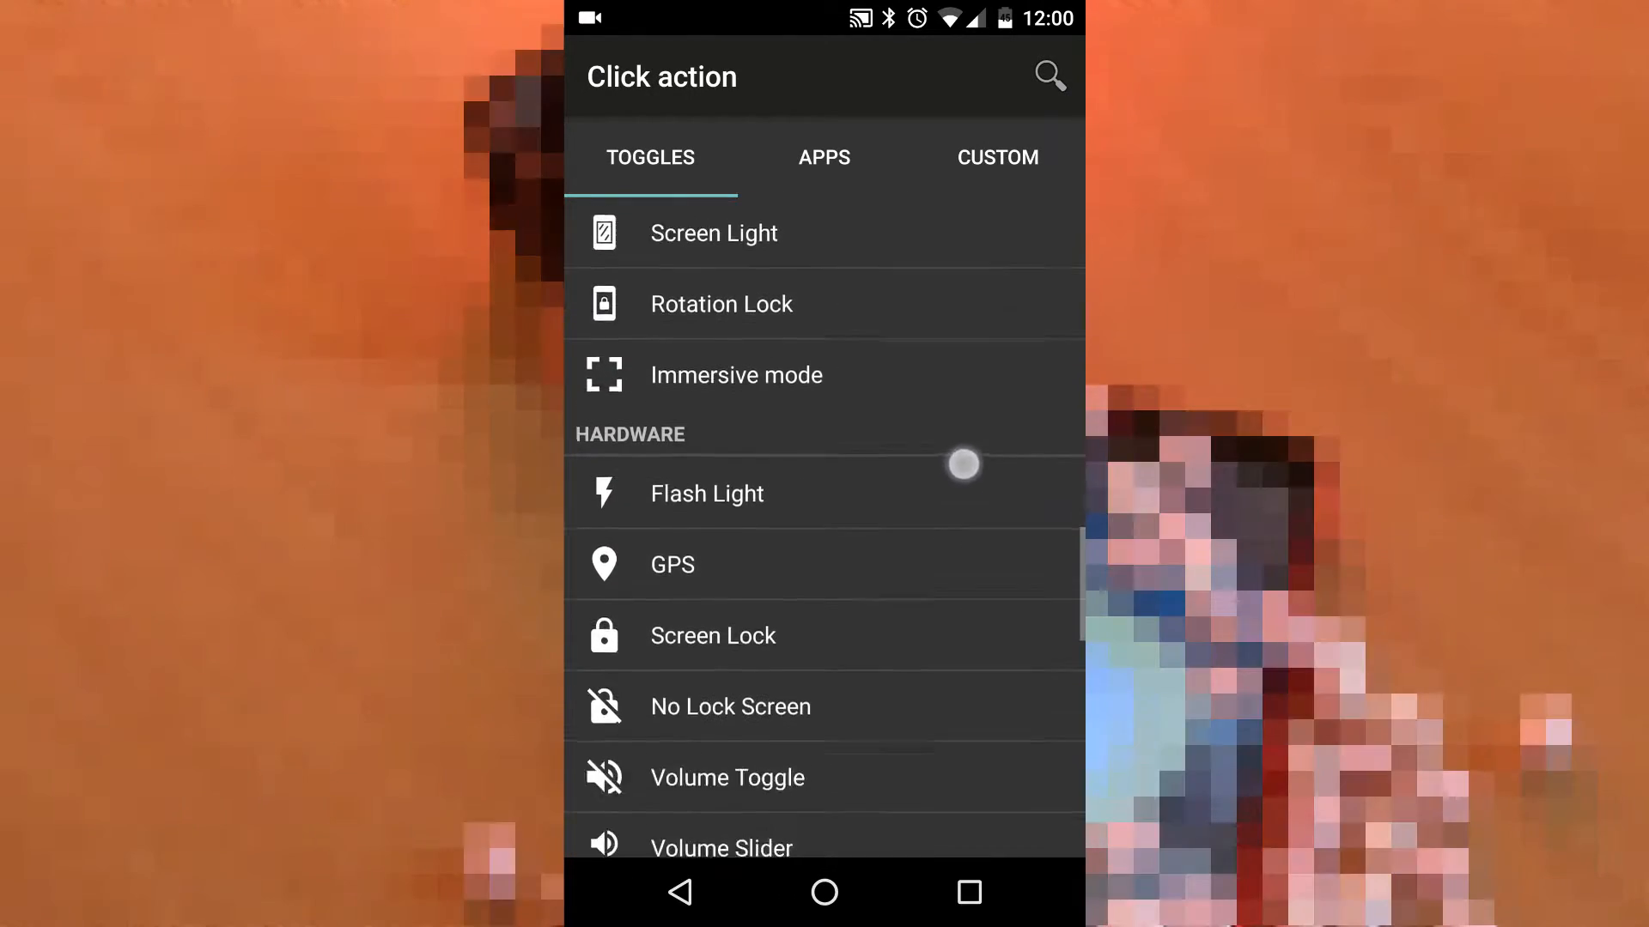
left_click(727, 777)
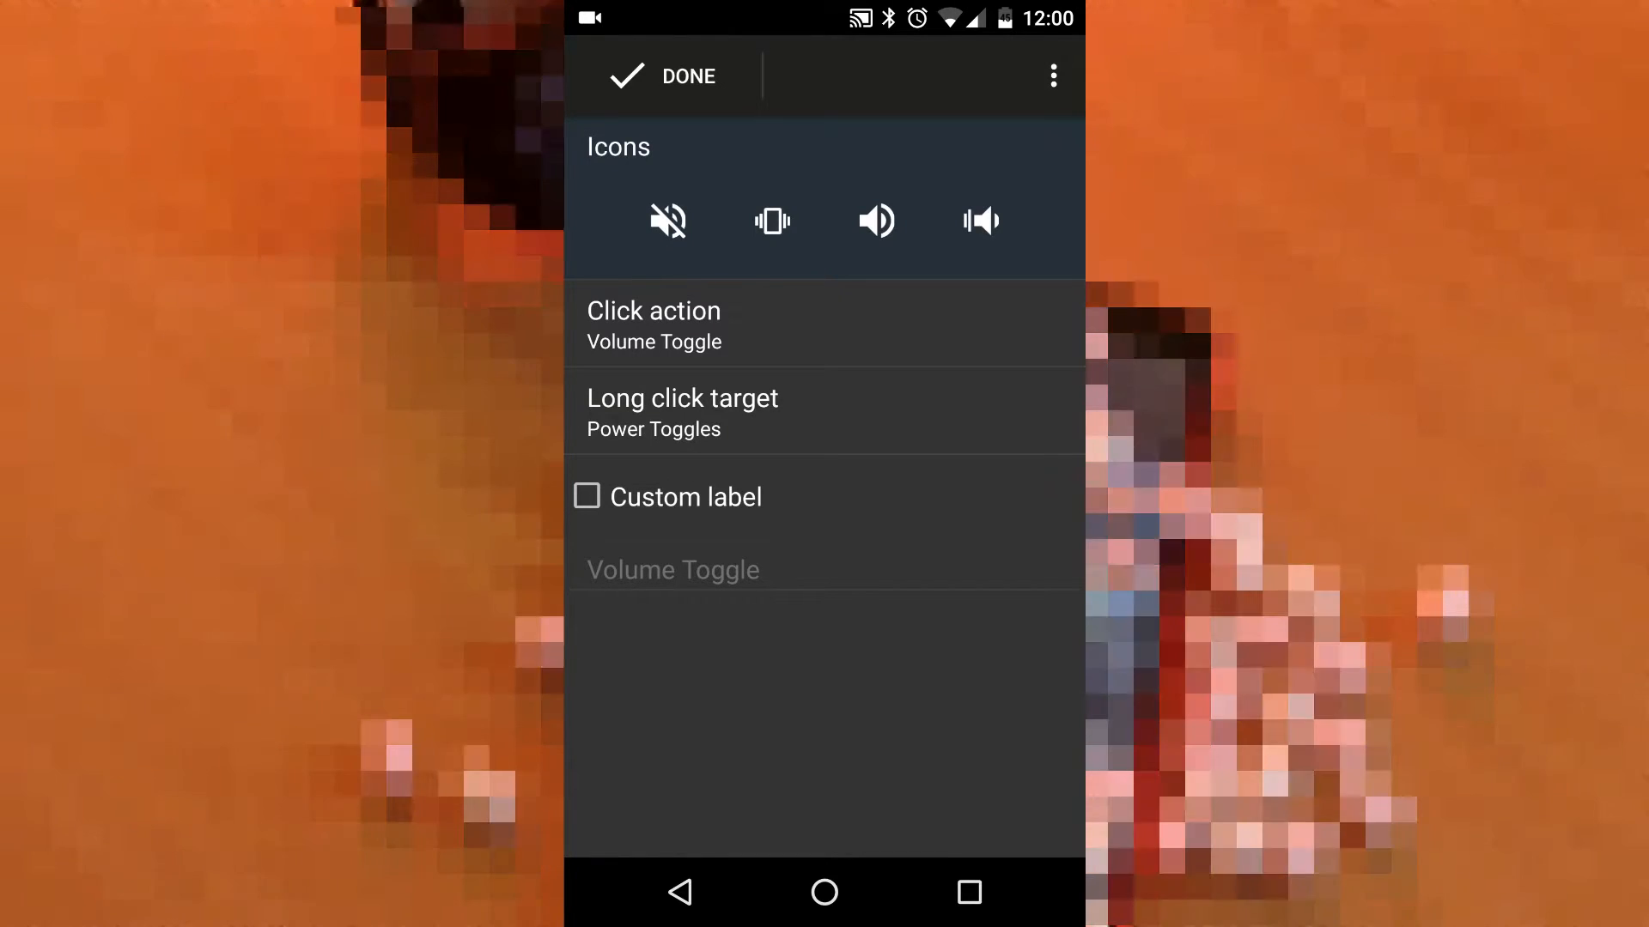
left_click(585, 497)
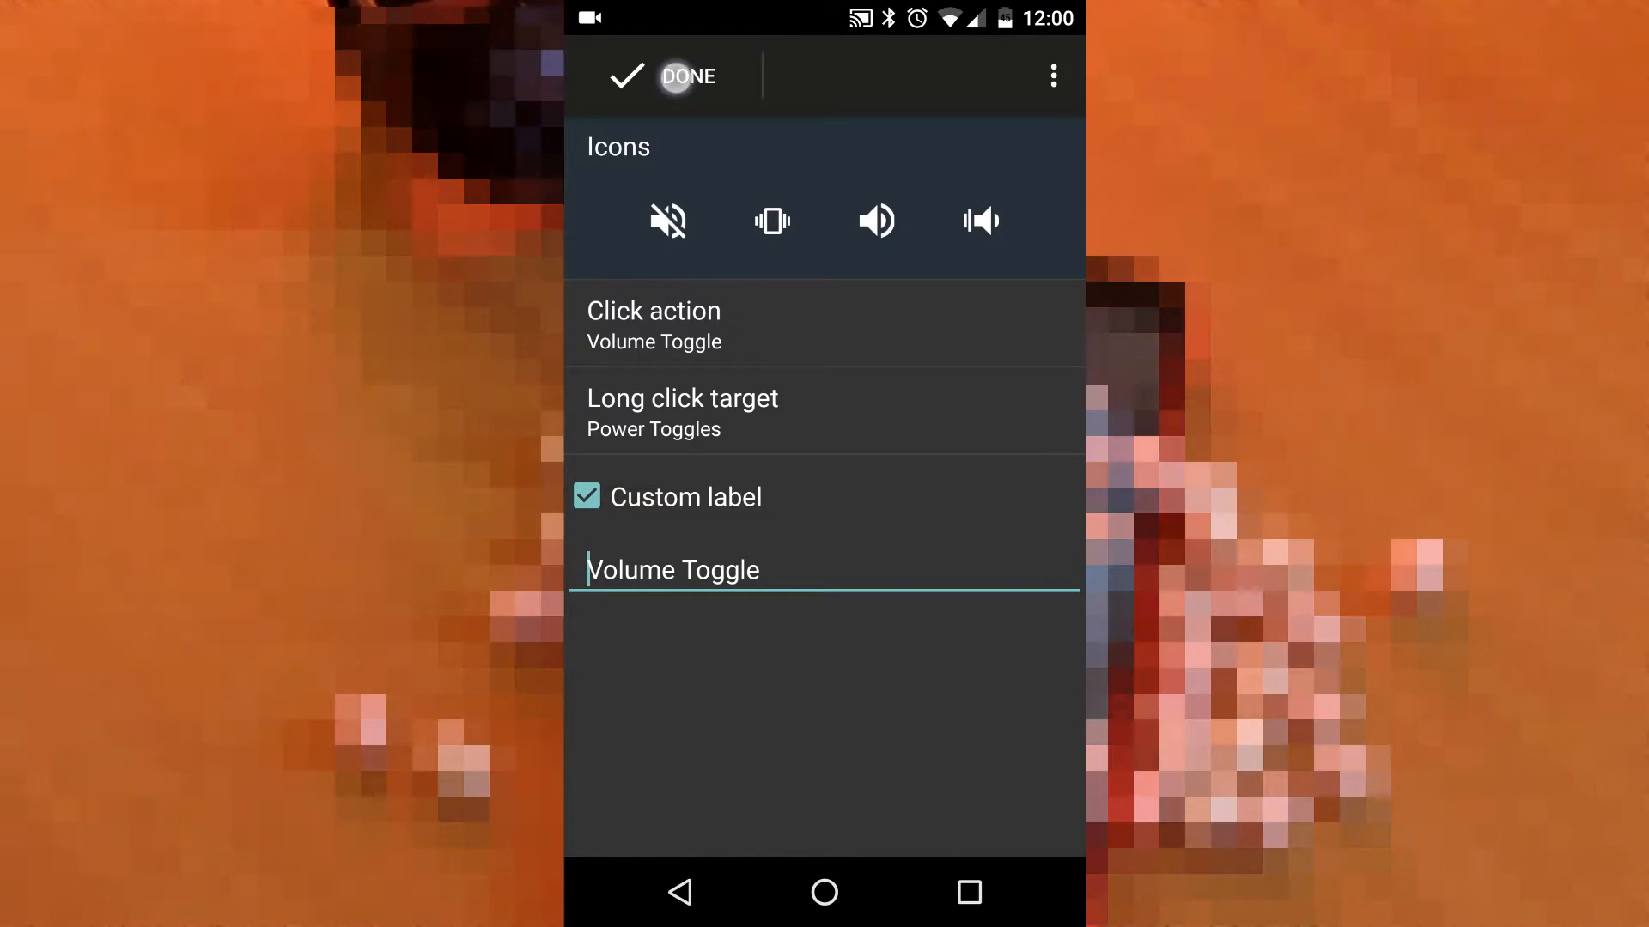
left_click(662, 75)
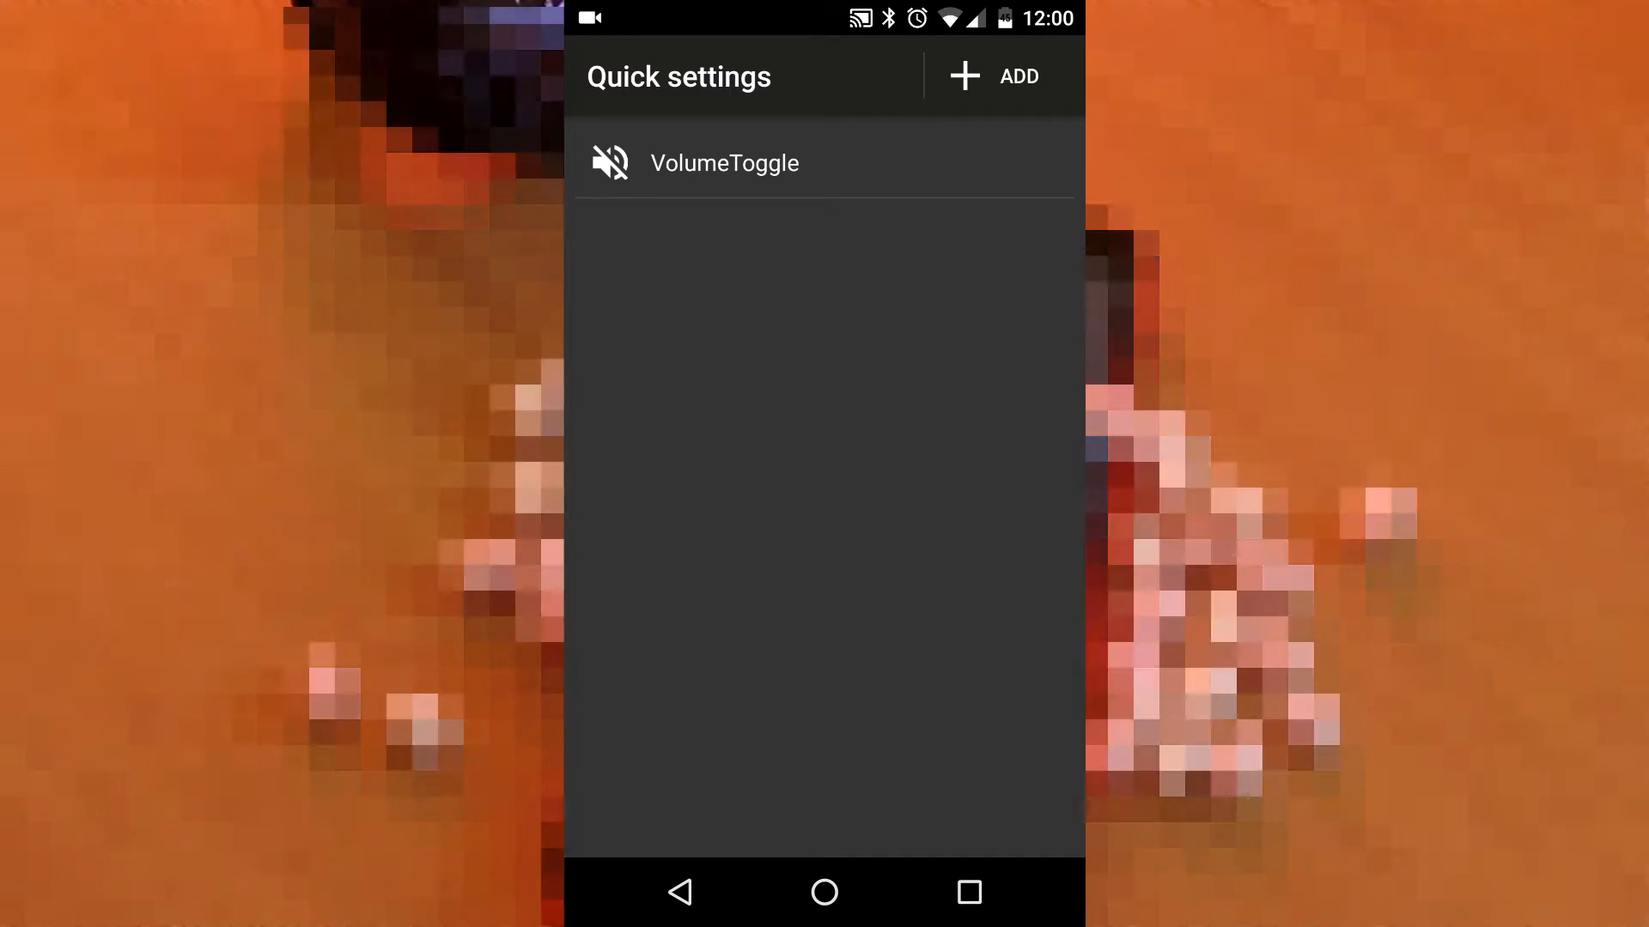
- Set the NFC tile's click action with a custom NFC label and save it
left_click(994, 75)
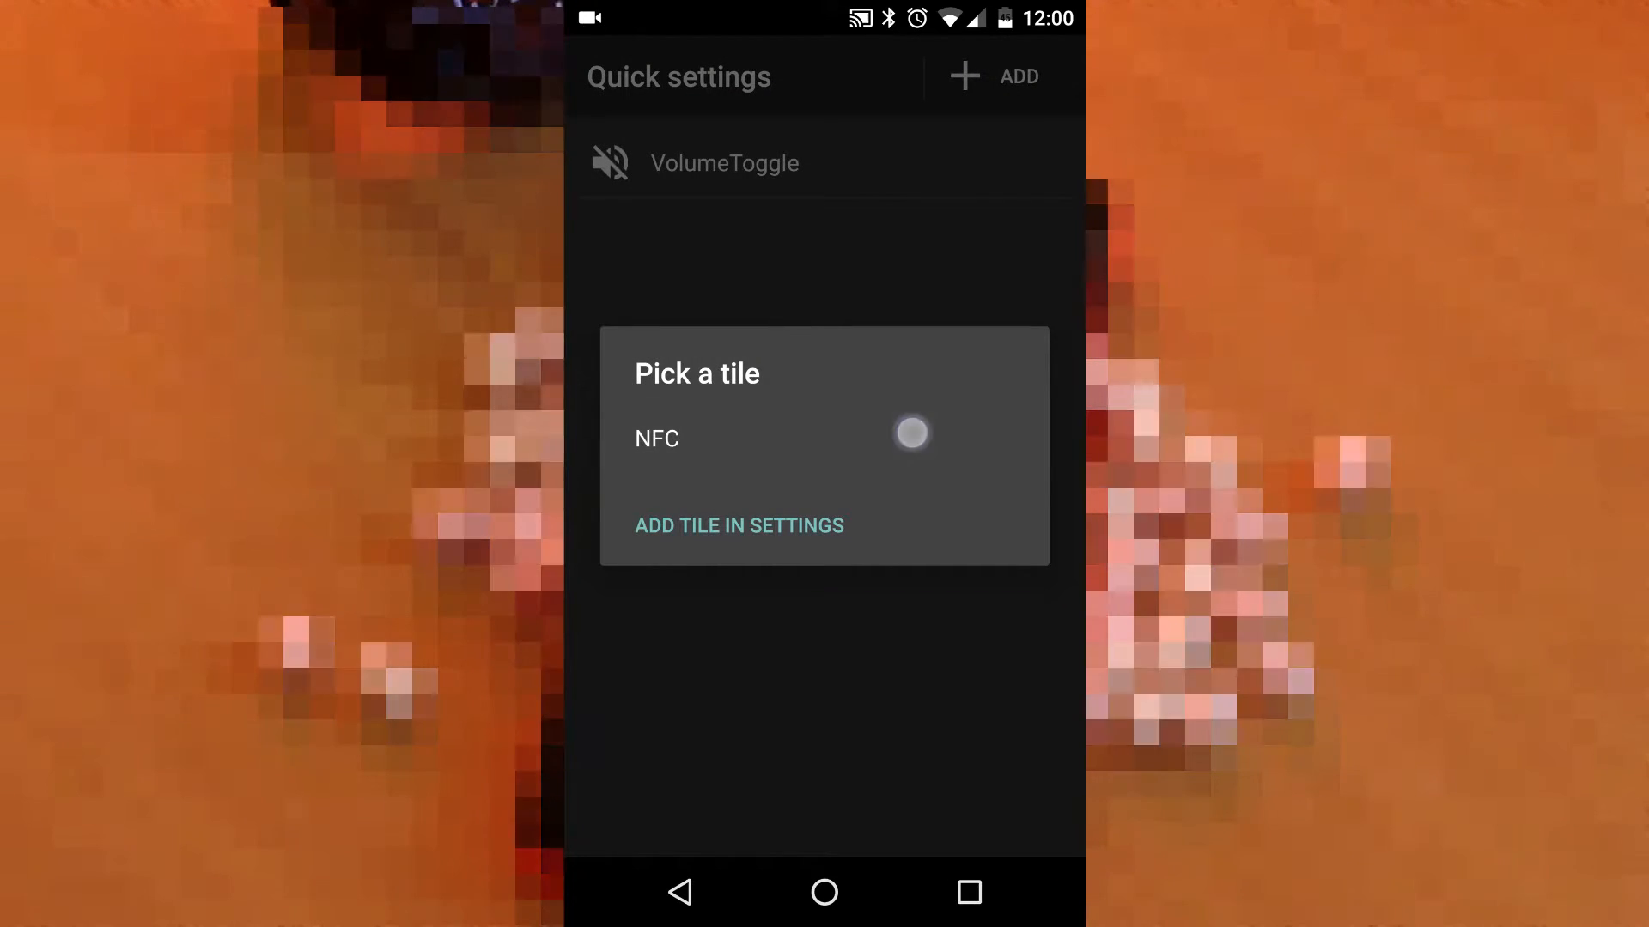
left_click(655, 438)
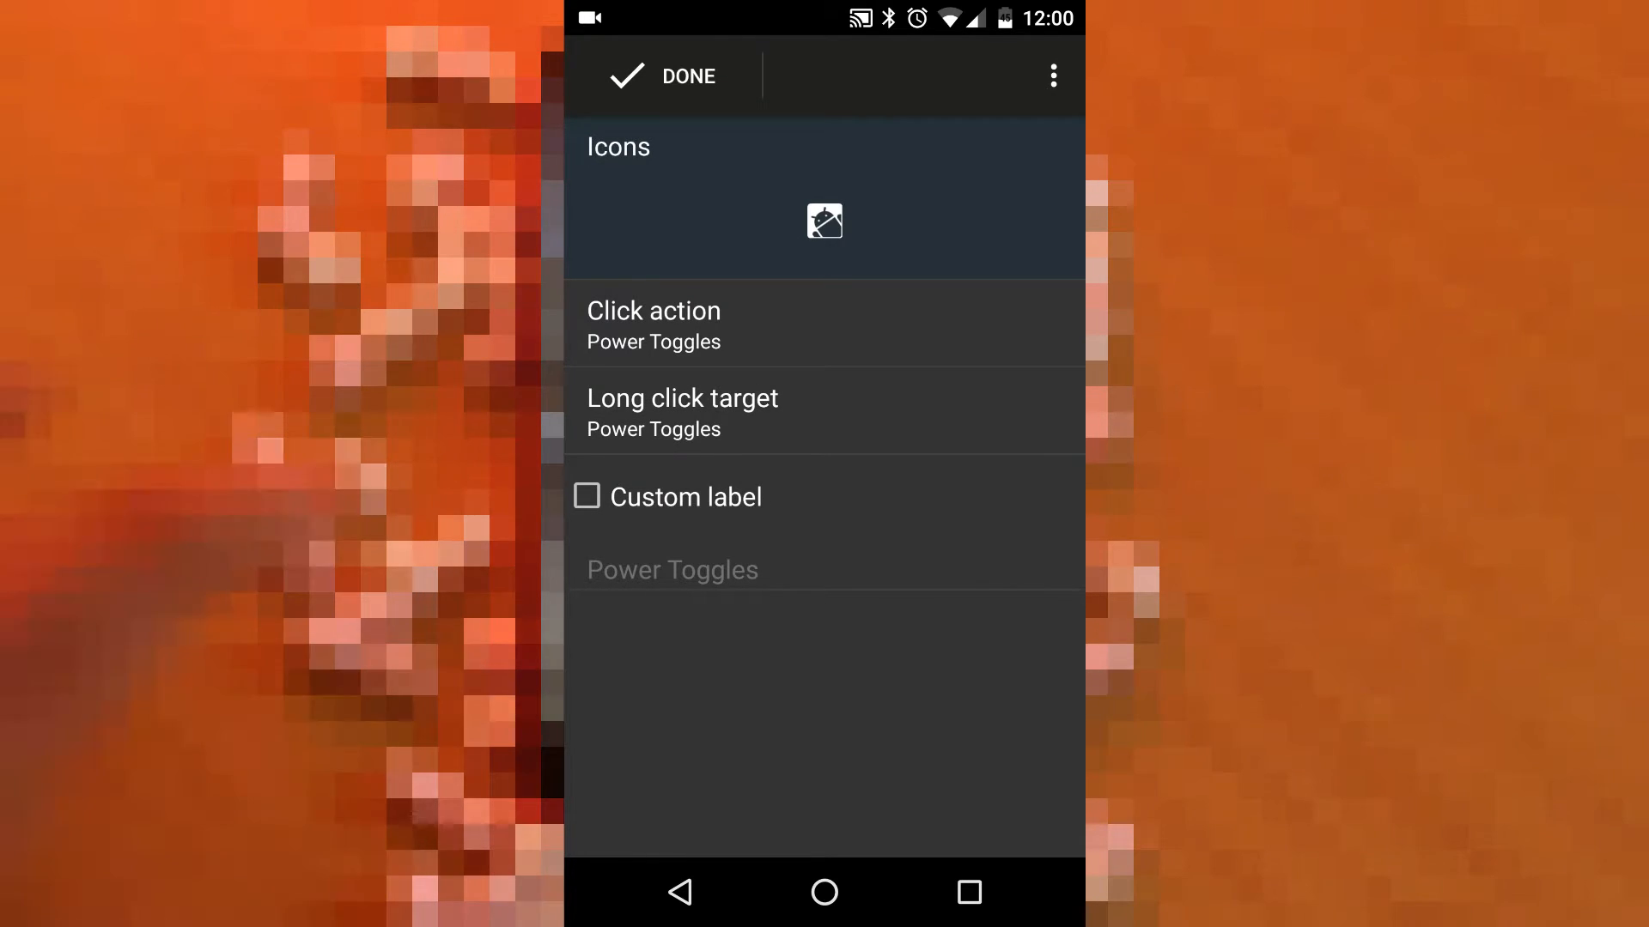
left_click(652, 323)
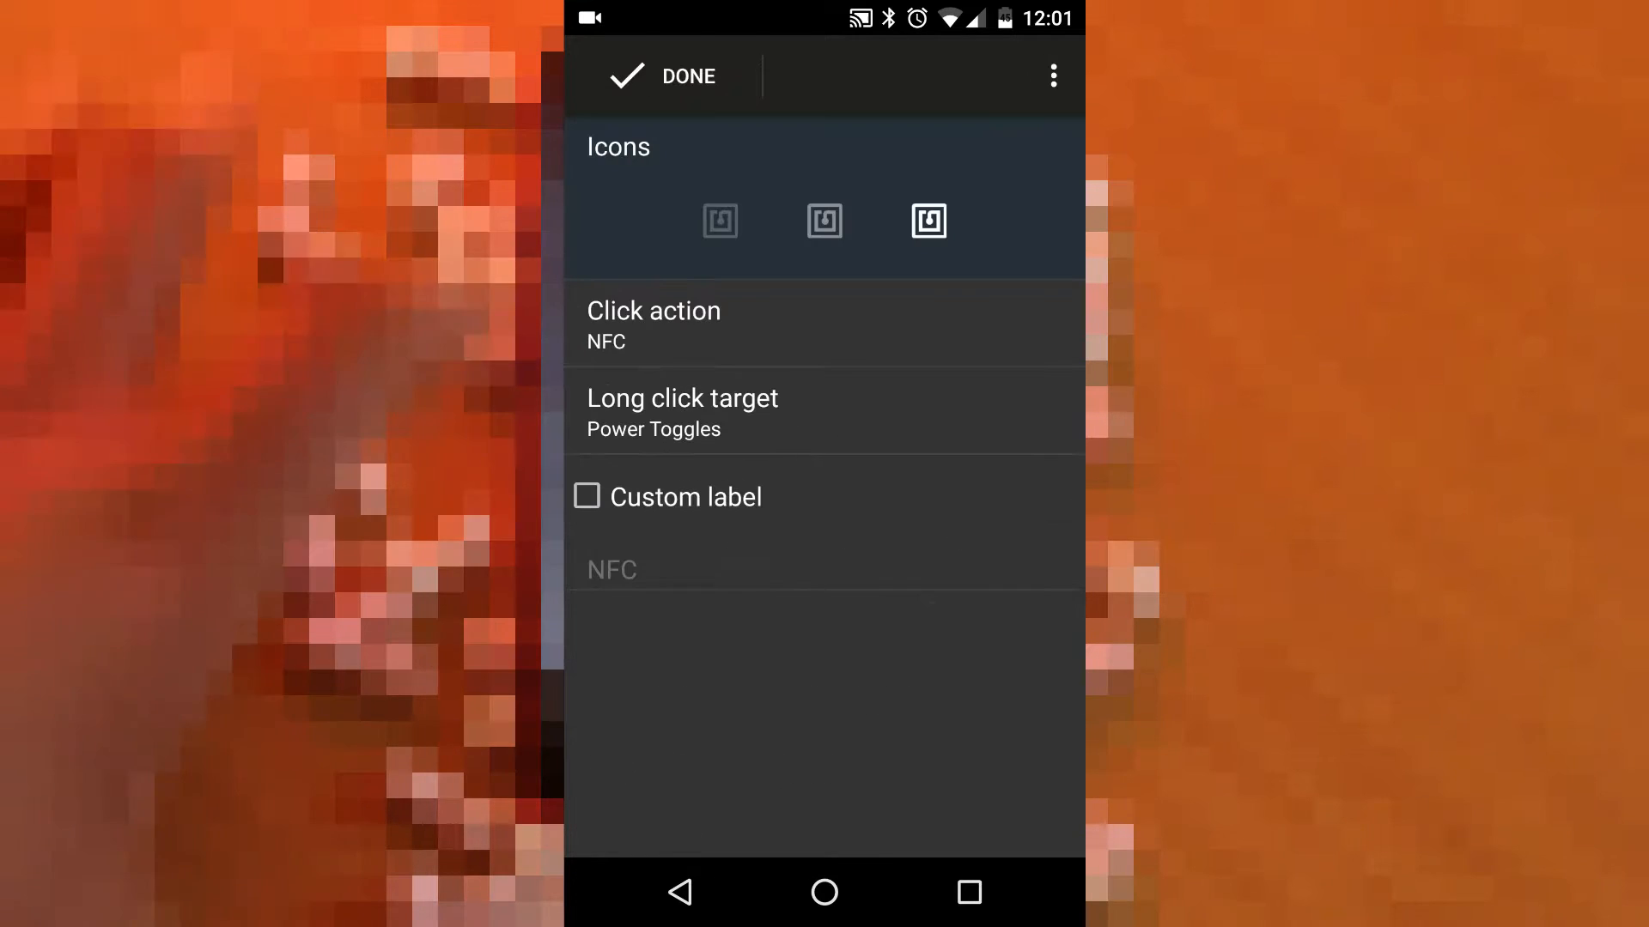
left_click(586, 497)
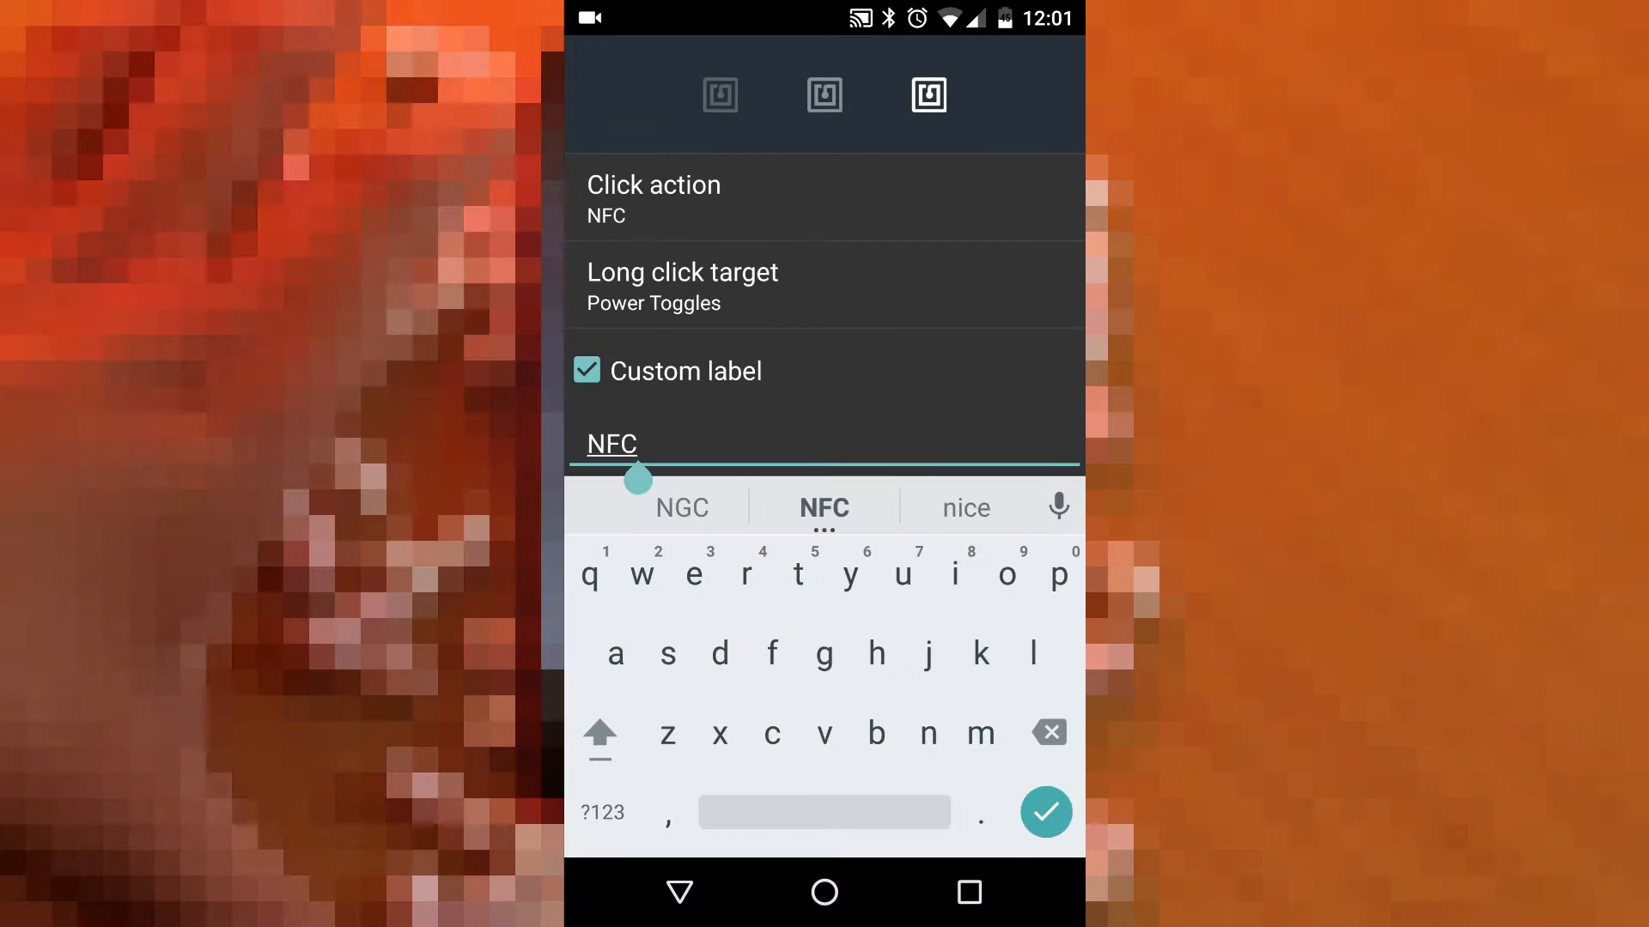
left_click(1043, 810)
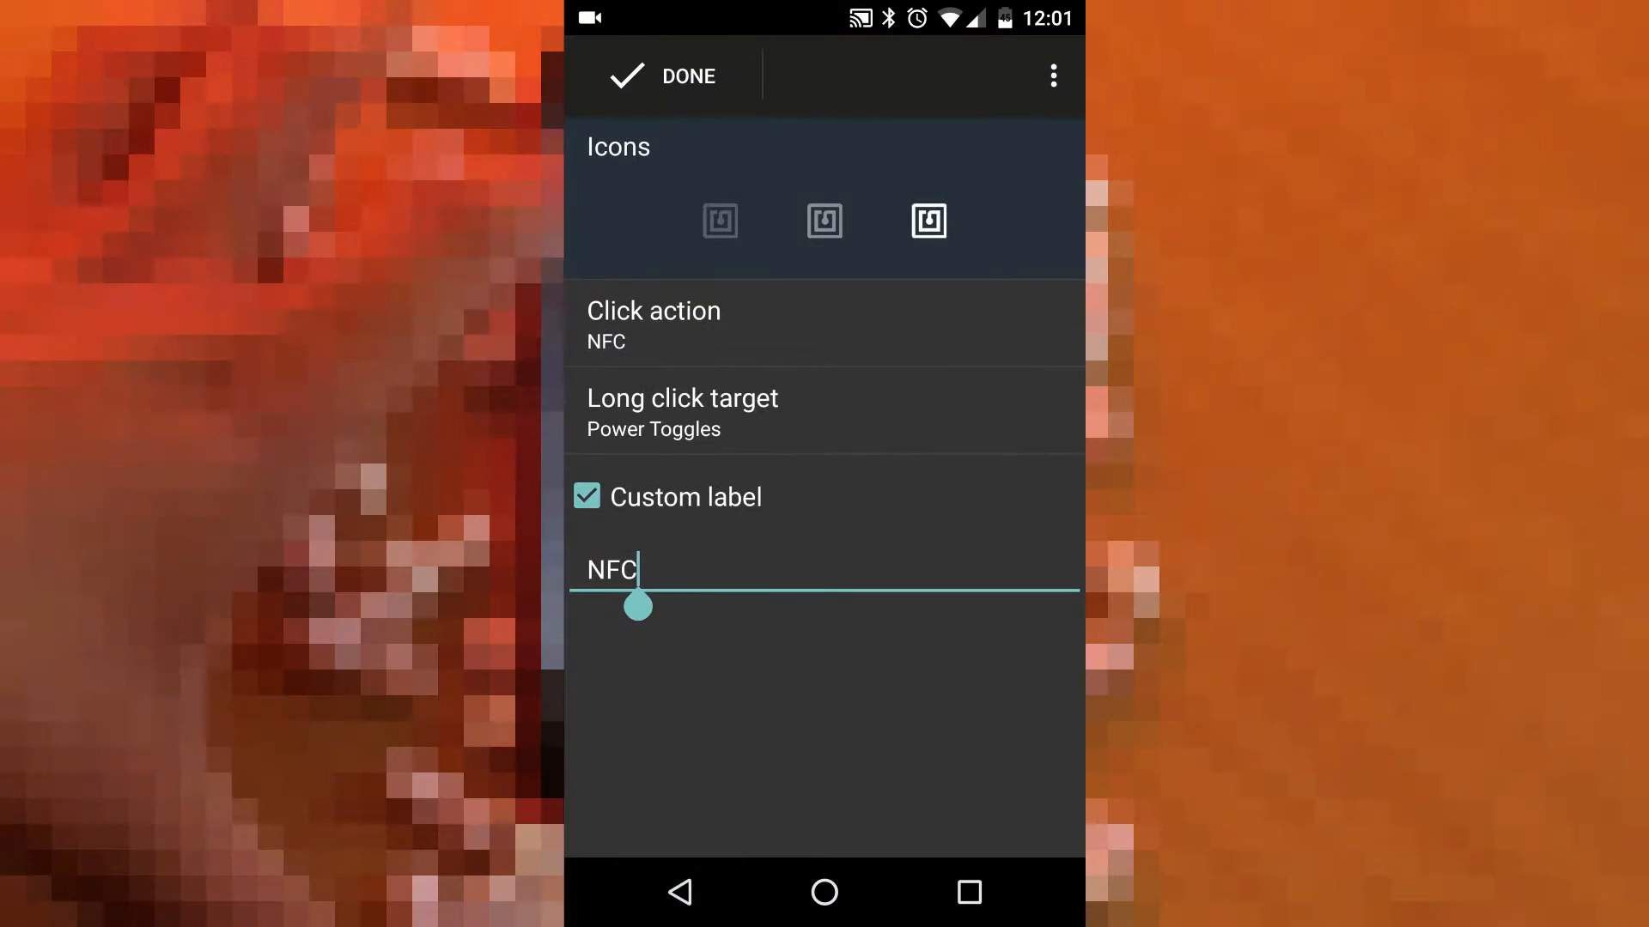
left_click(662, 76)
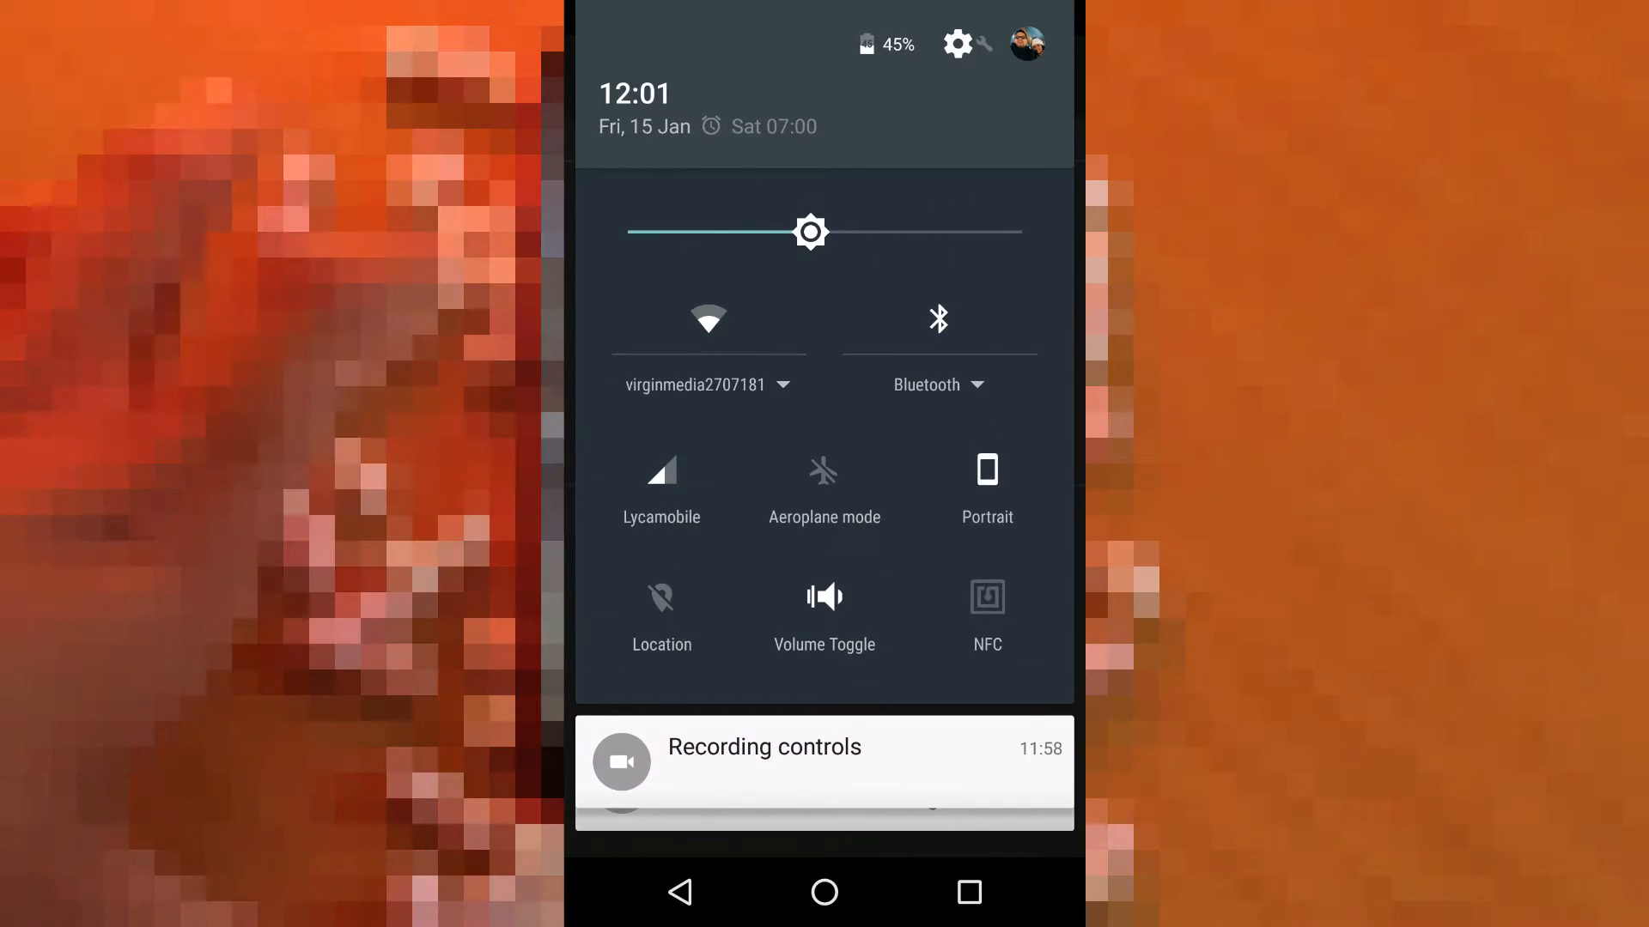
- Mute the phone with the Volume Toggle tile, then open the tile editor
left_click(824, 598)
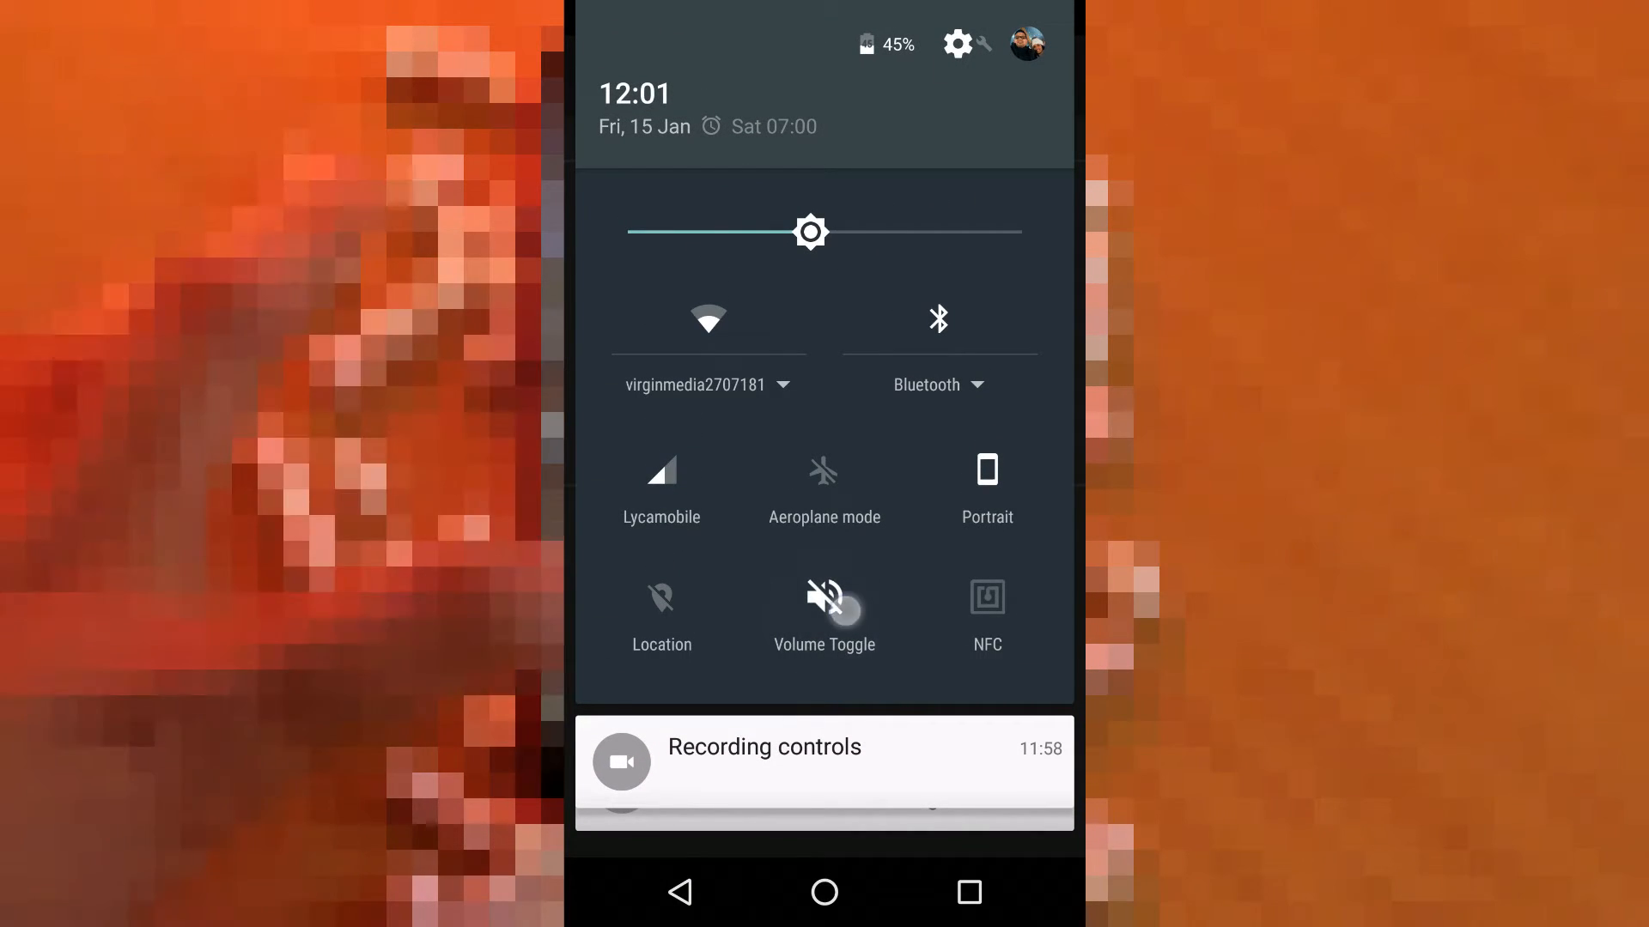
left_click(823, 597)
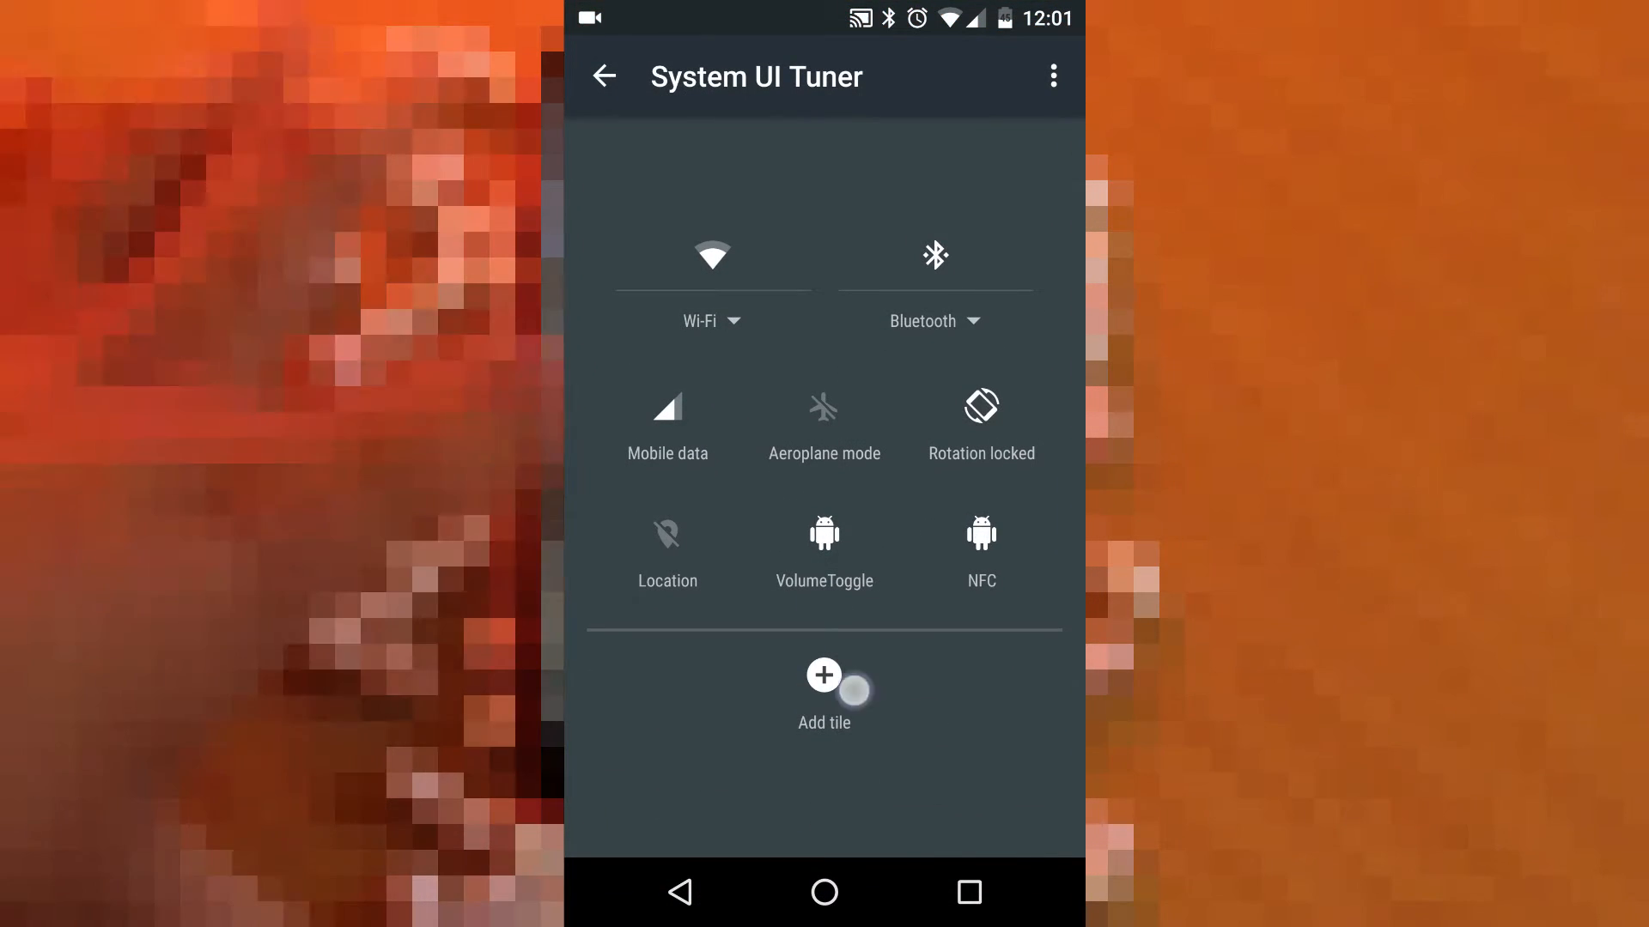
- Add a new Broadcast Tile from the System UI Tuner tile editor
left_click(823, 674)
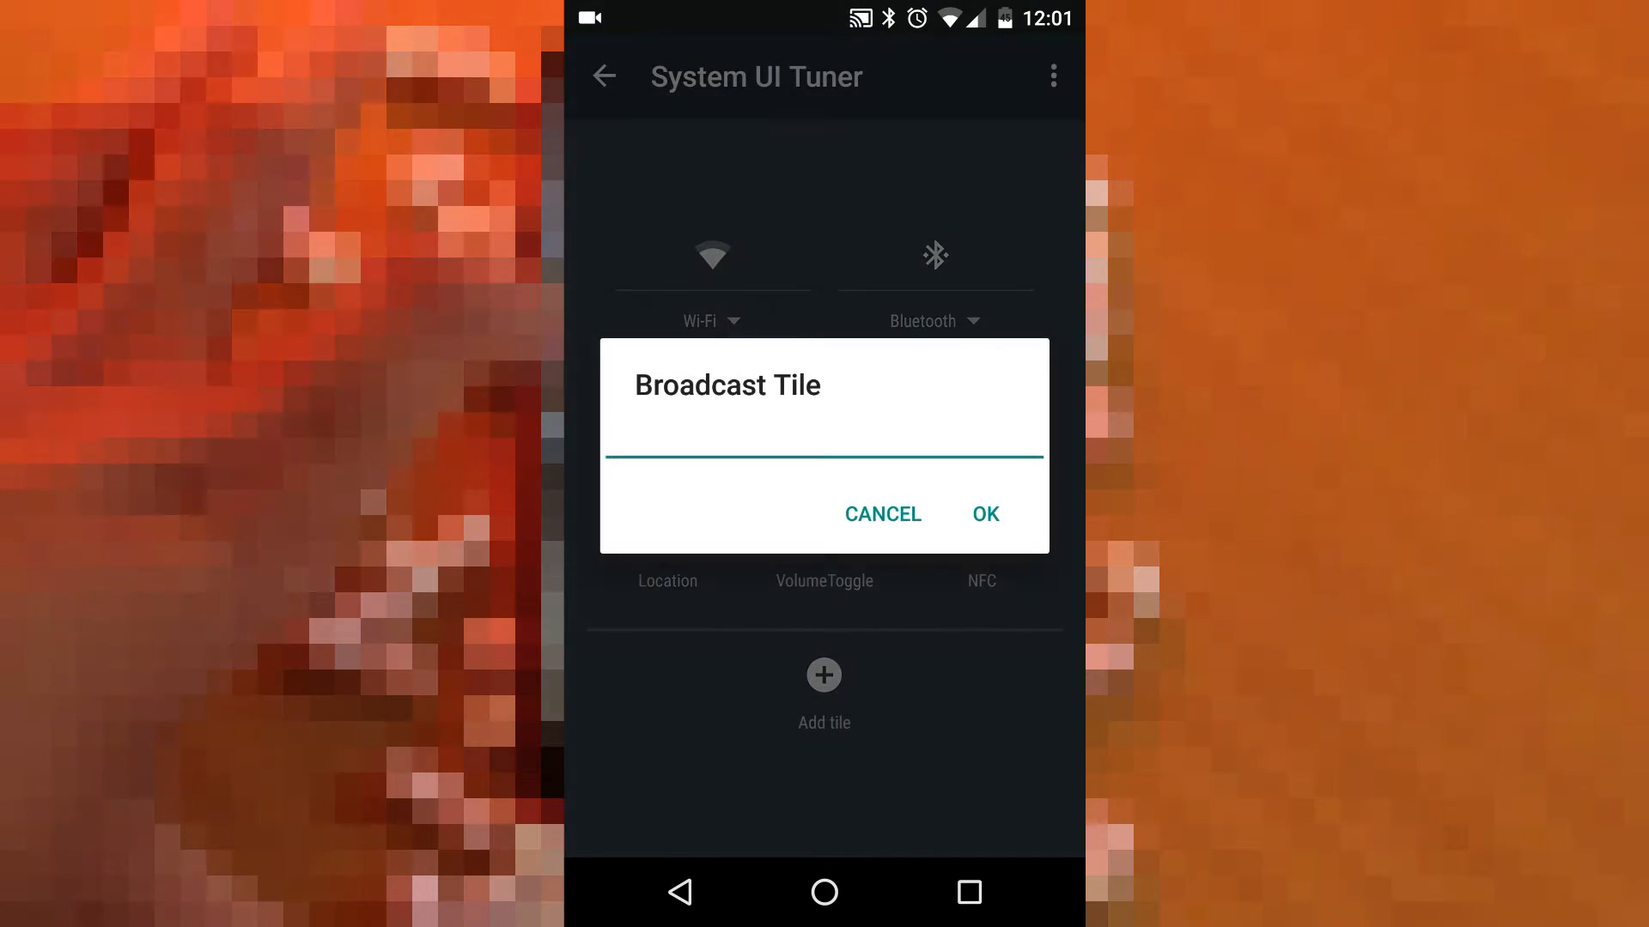
left_click(823, 452)
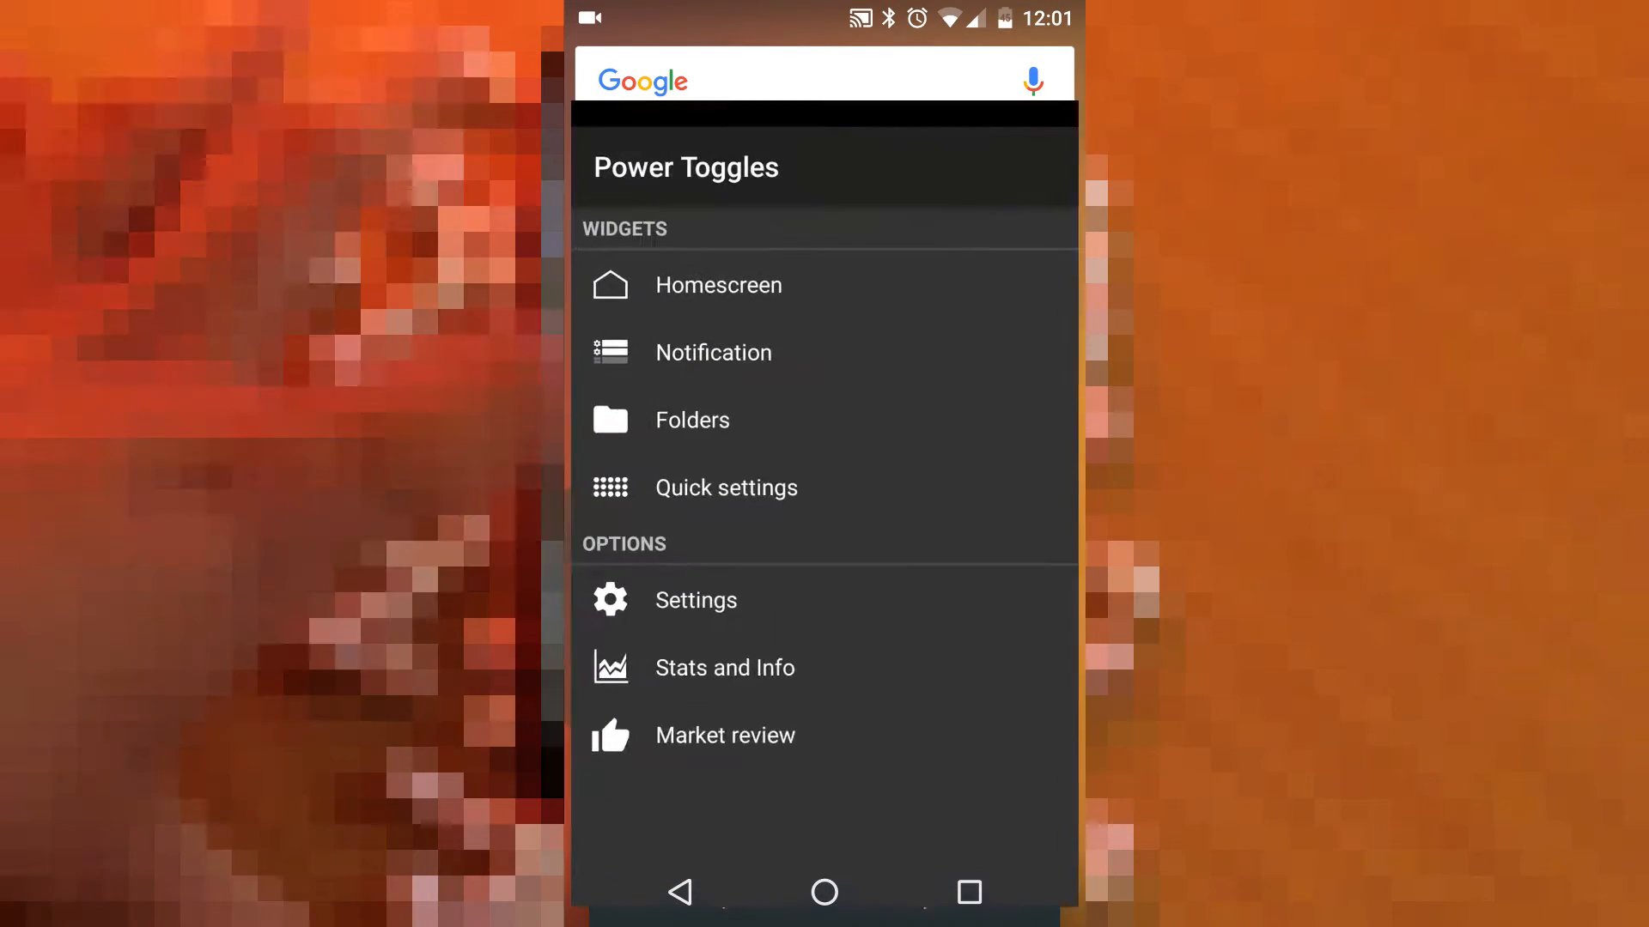
- Make the new tile launch Chrome with a custom Chrome label and save it
left_click(724, 486)
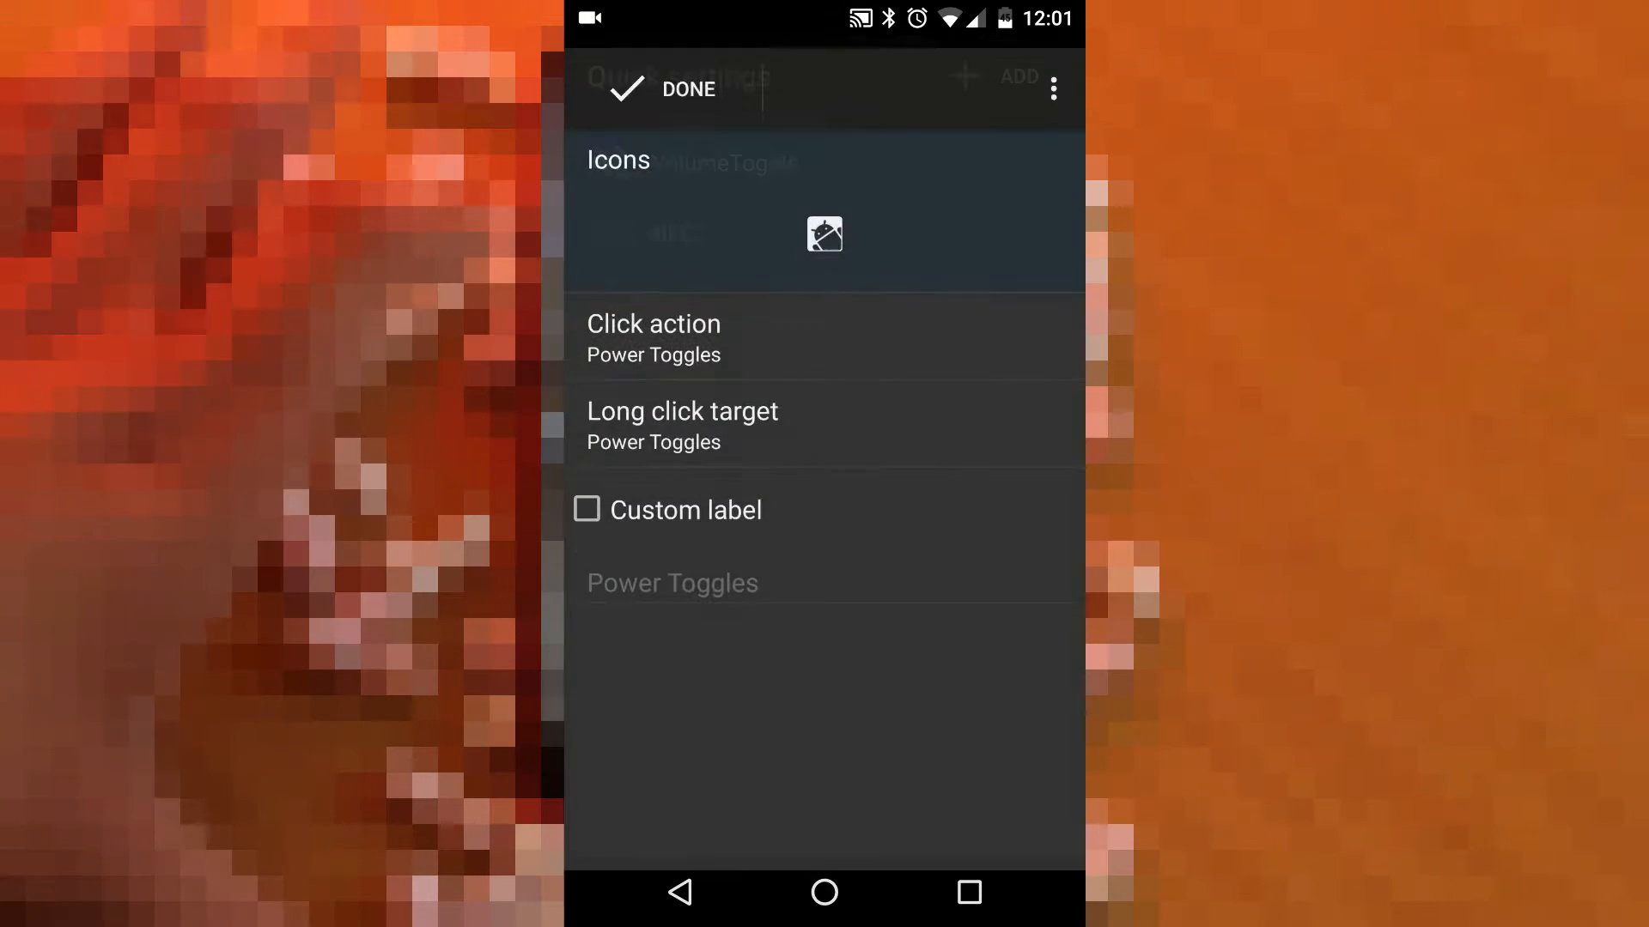
left_click(653, 337)
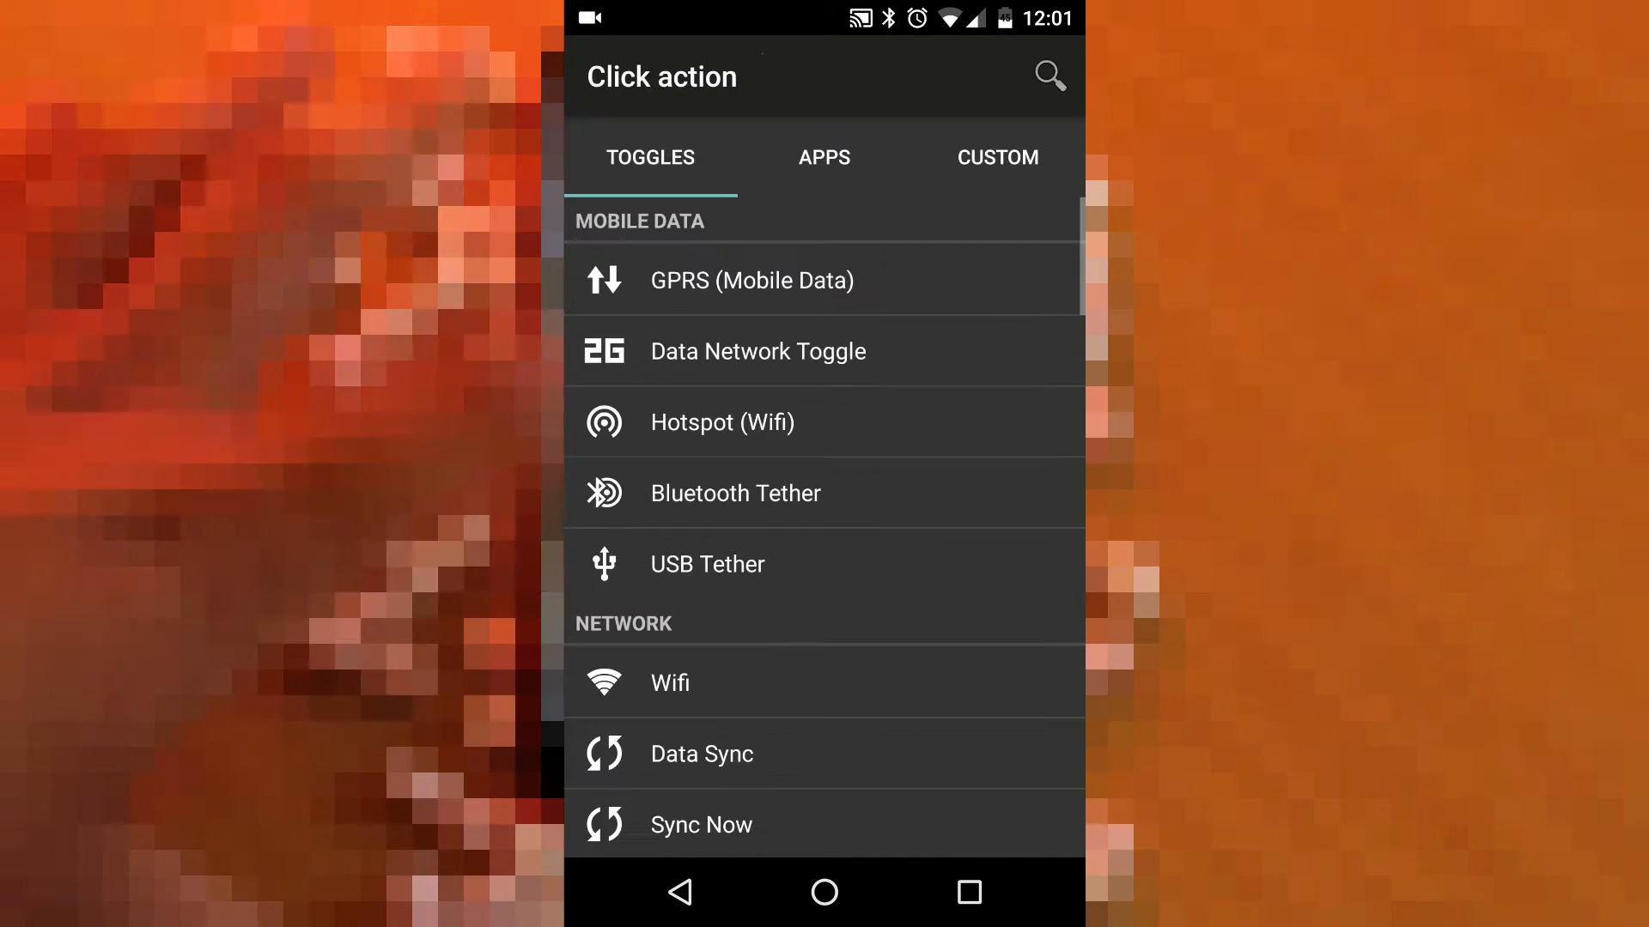
left_click(823, 157)
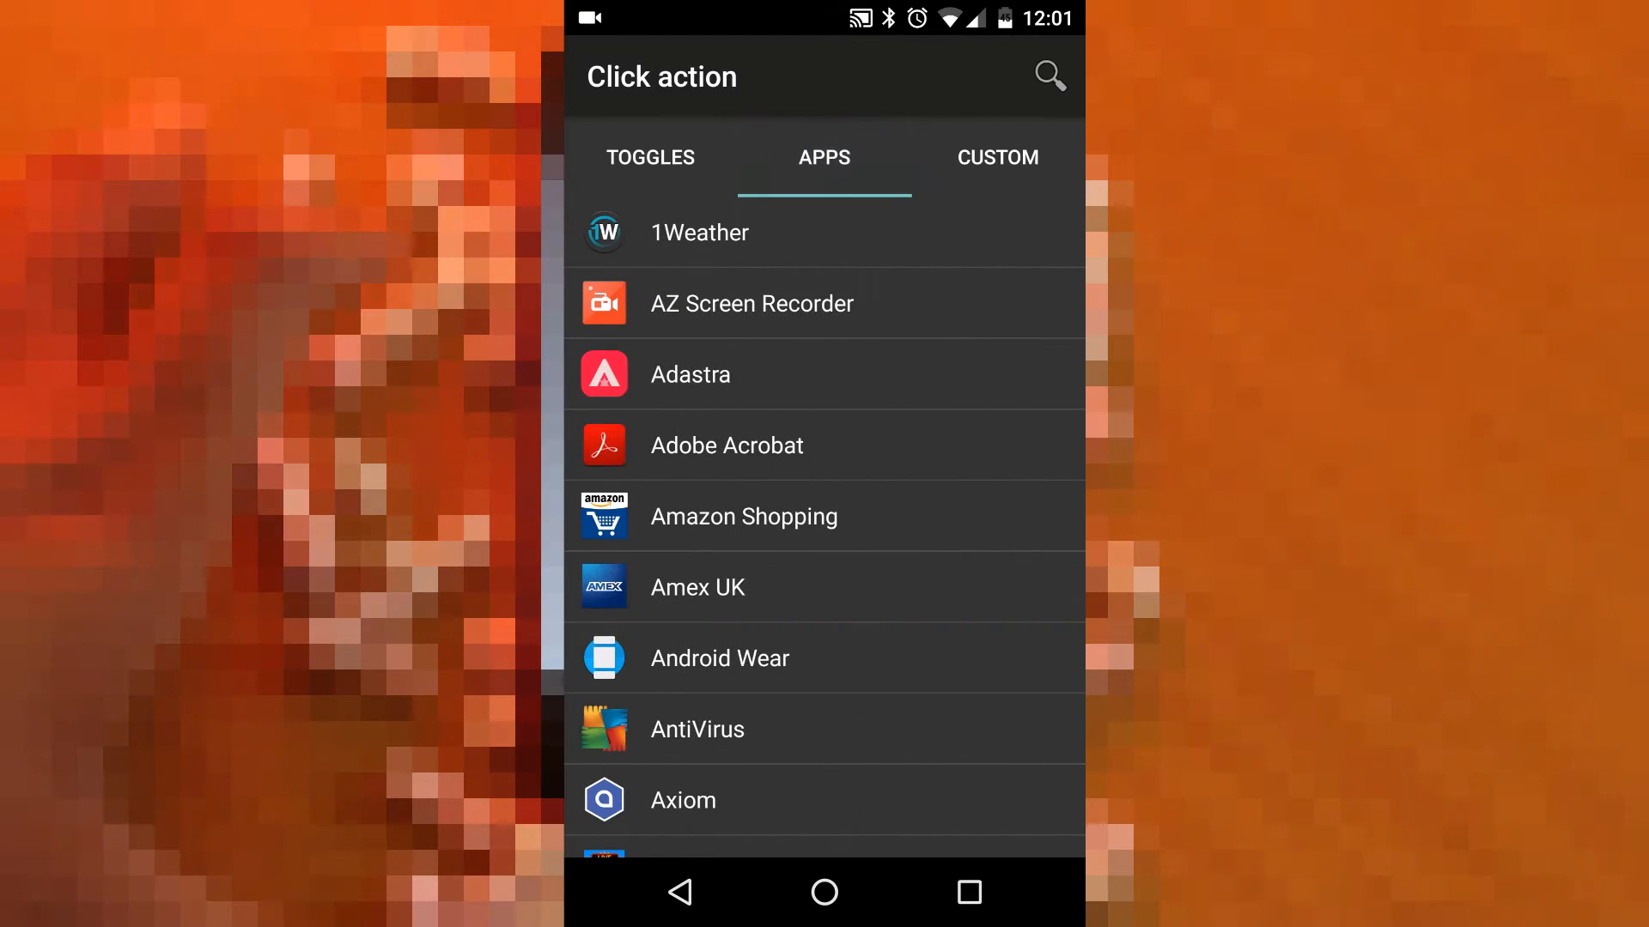
scroll("down", 3)
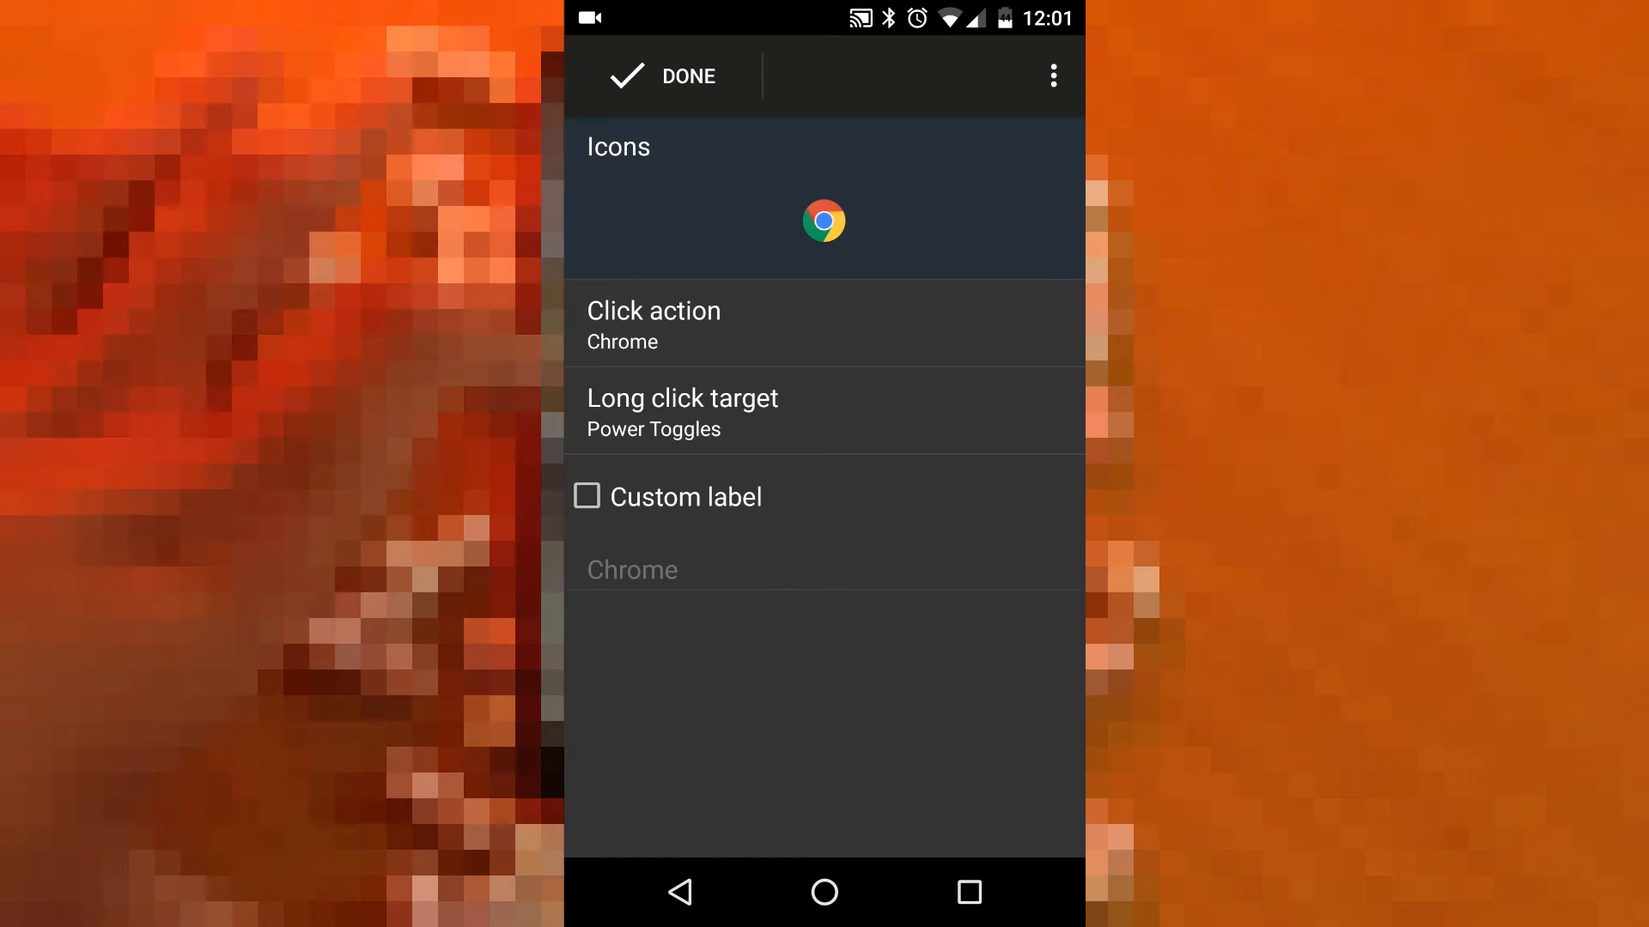
left_click(586, 497)
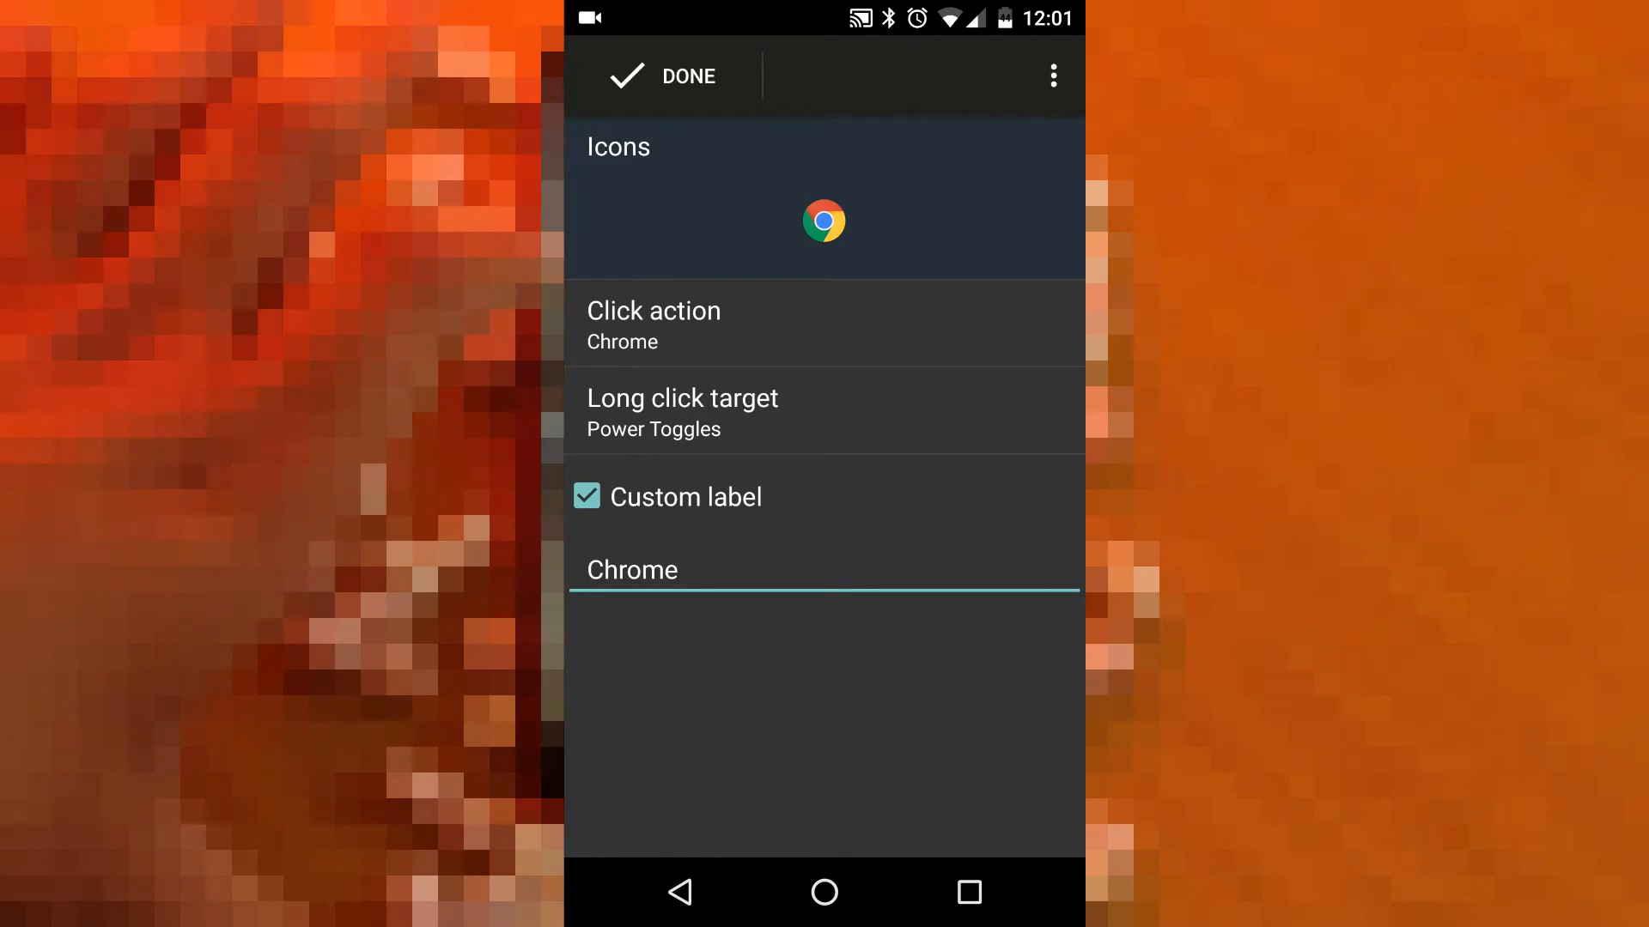
left_click(664, 75)
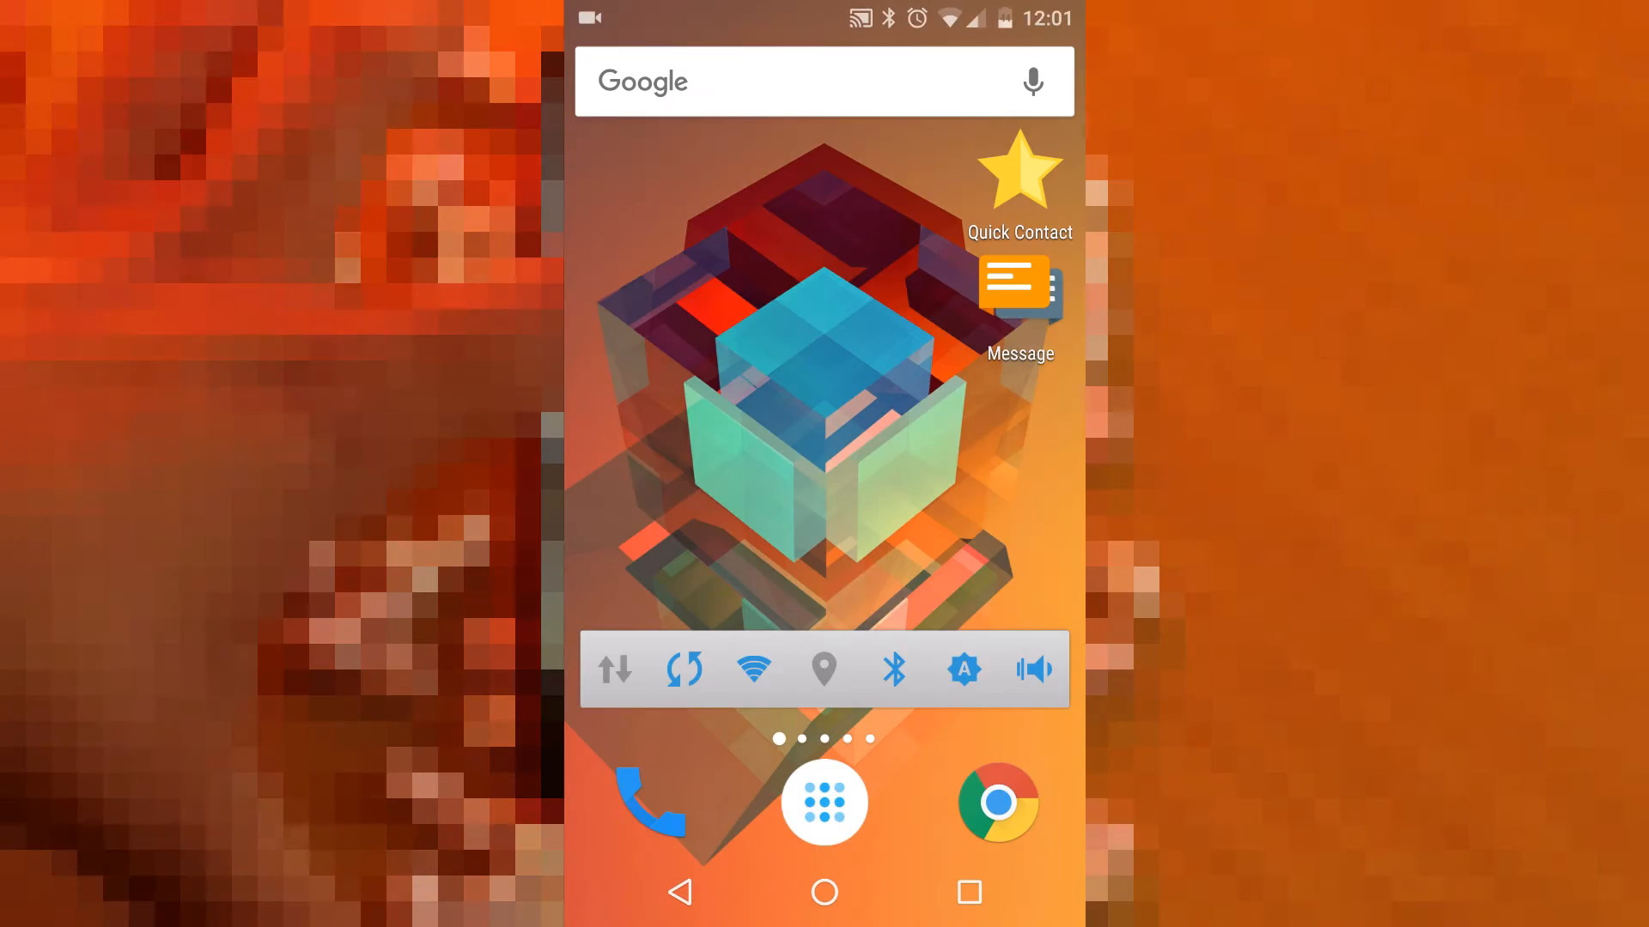
- Reopen the Chrome tile in Power Toggles and show its overflow menu options
left_click(997, 800)
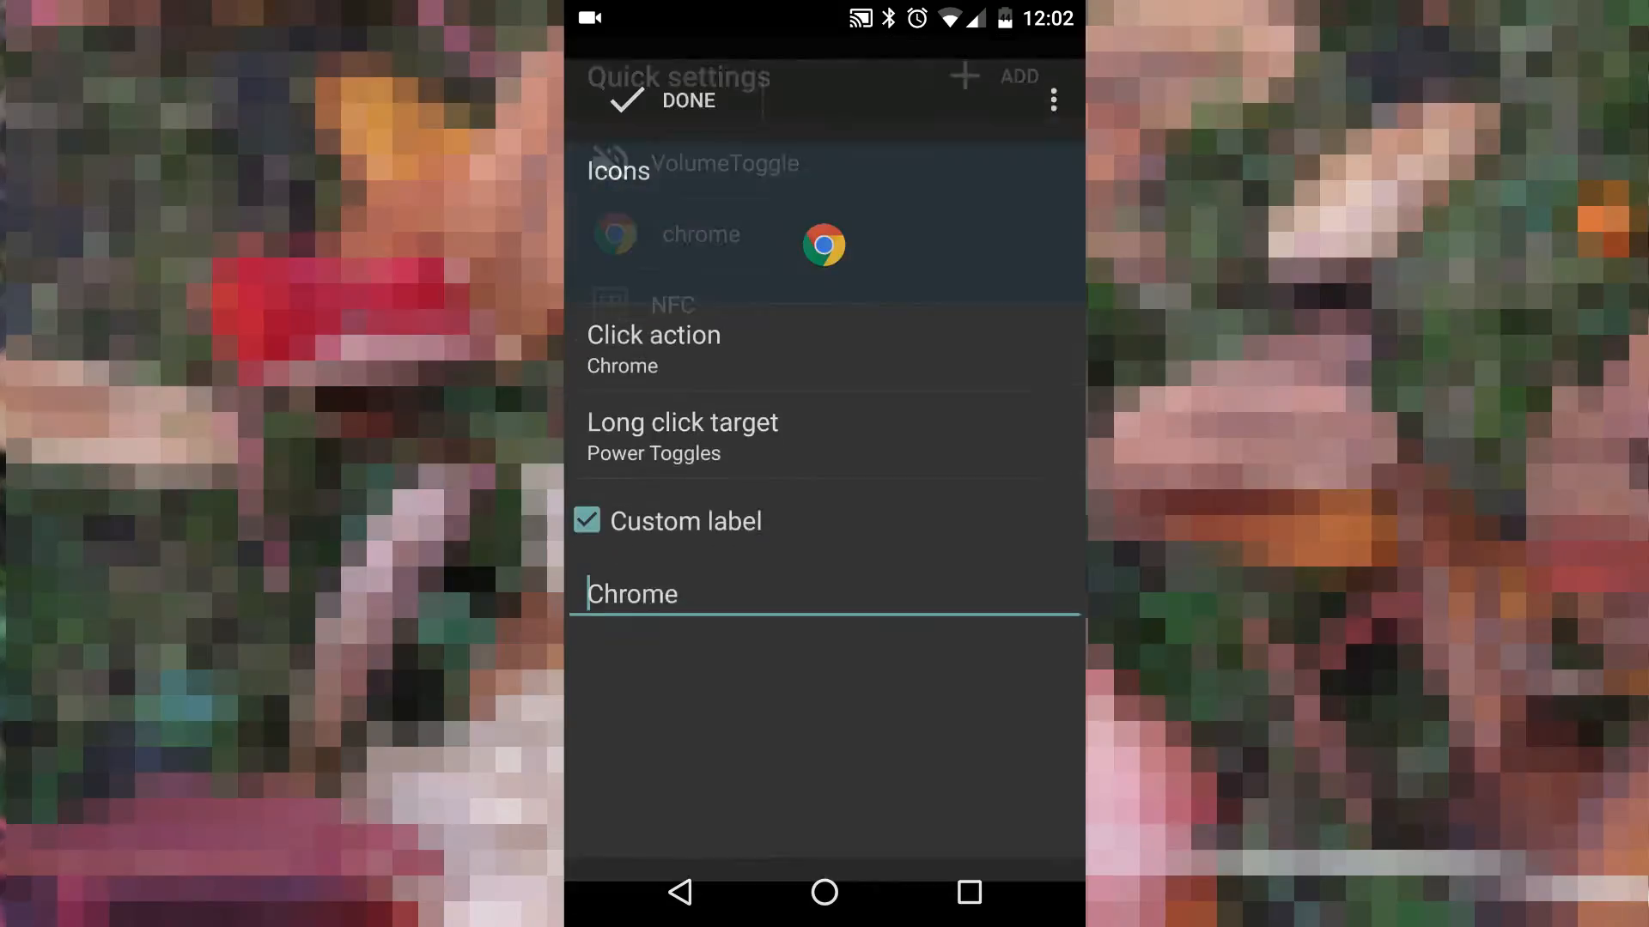
left_click(1052, 99)
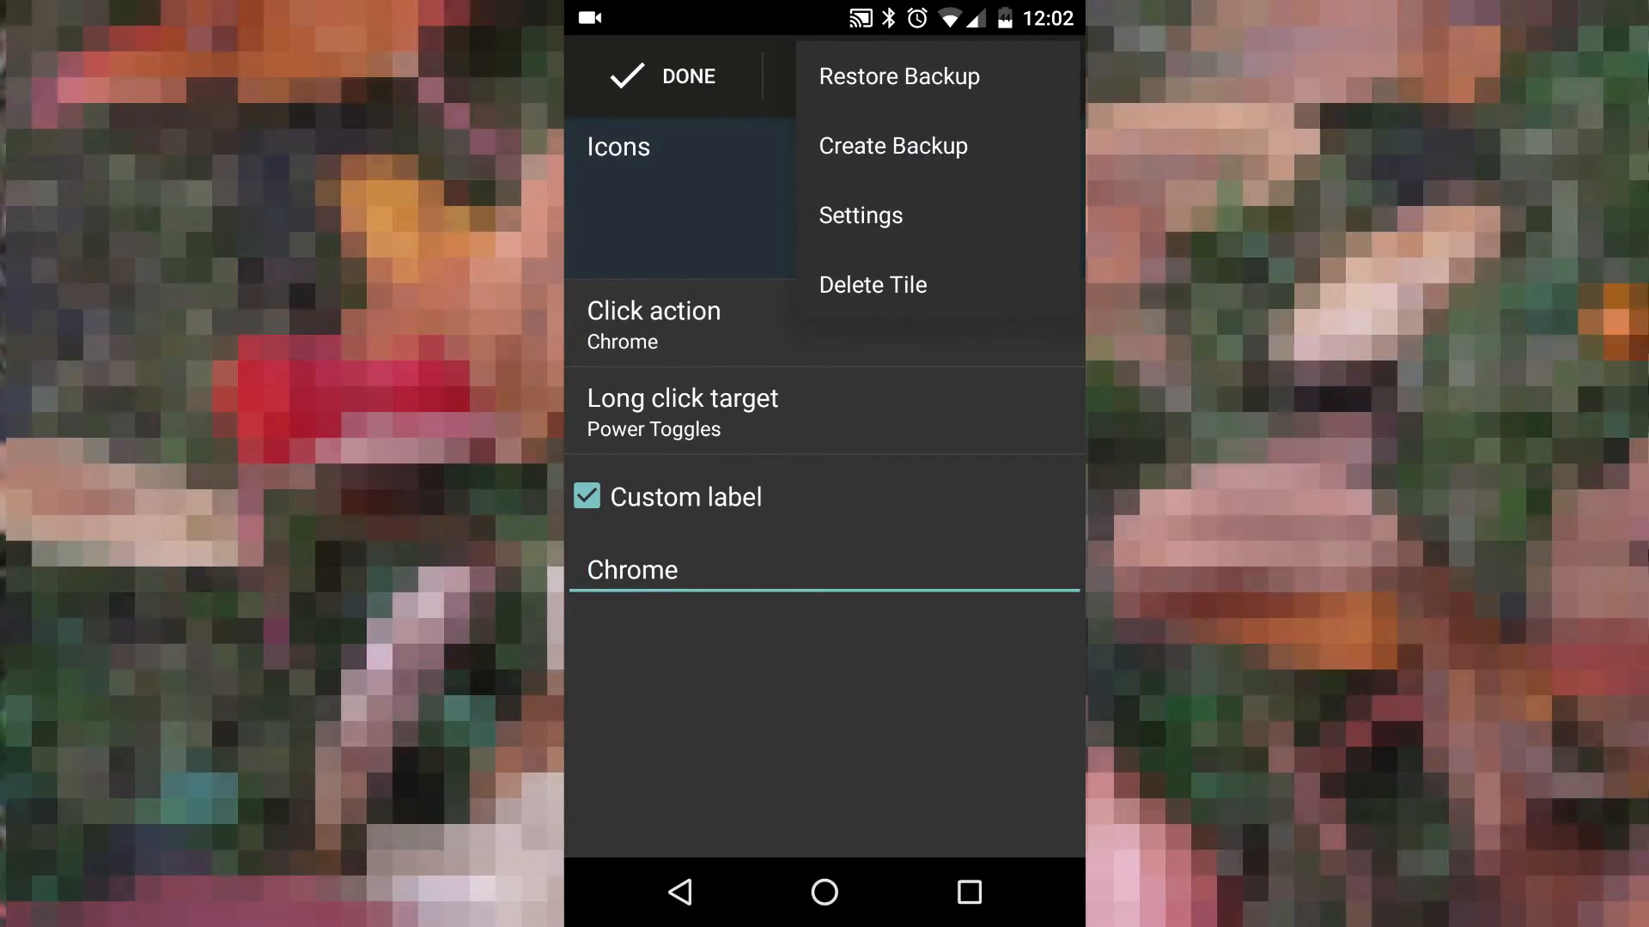